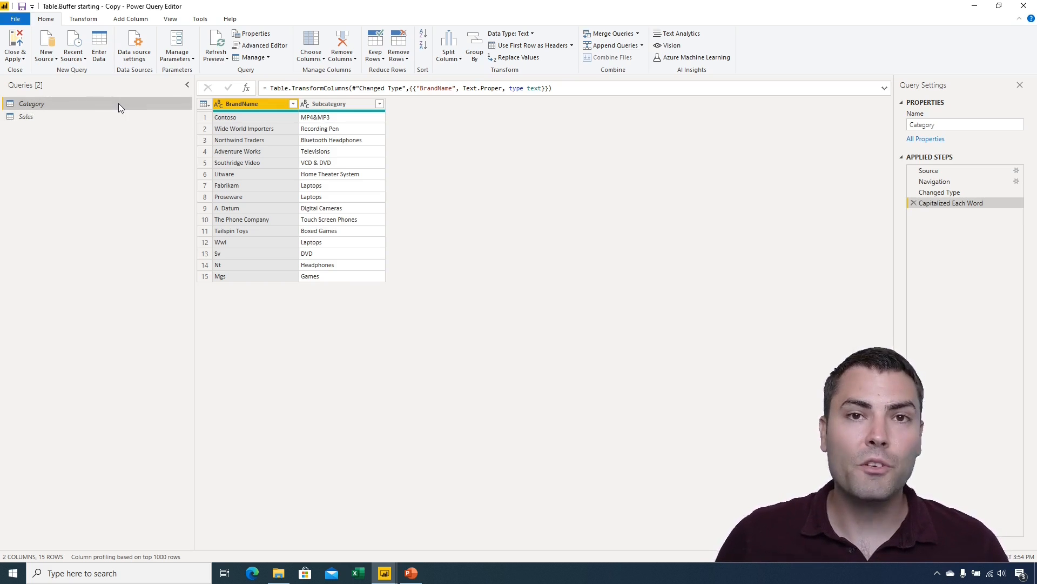
mouse_move(317, 114)
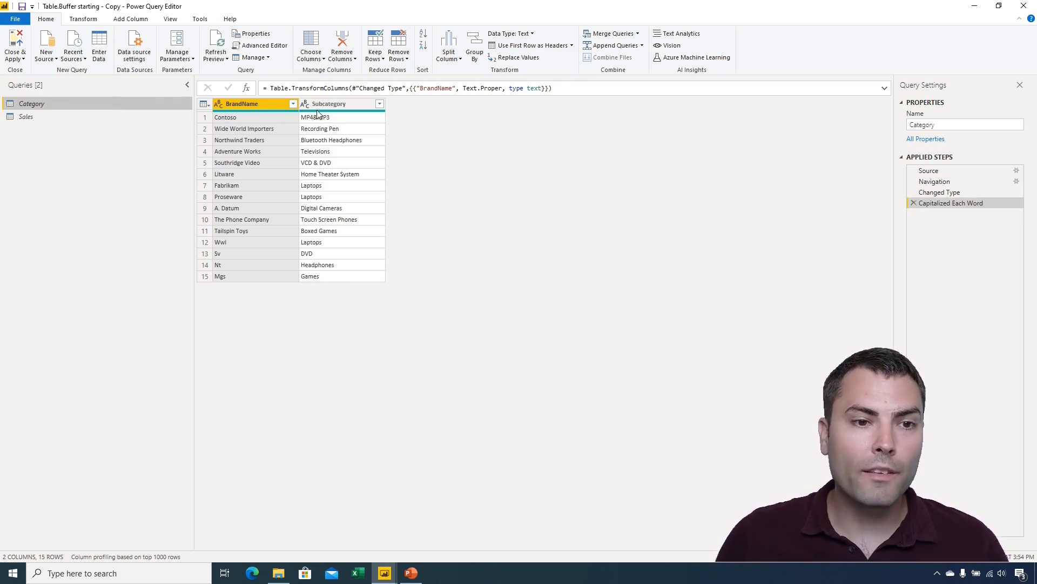
Step: Preview the Sales query, checking the first sale's date and the first two product names
left_click(337, 104)
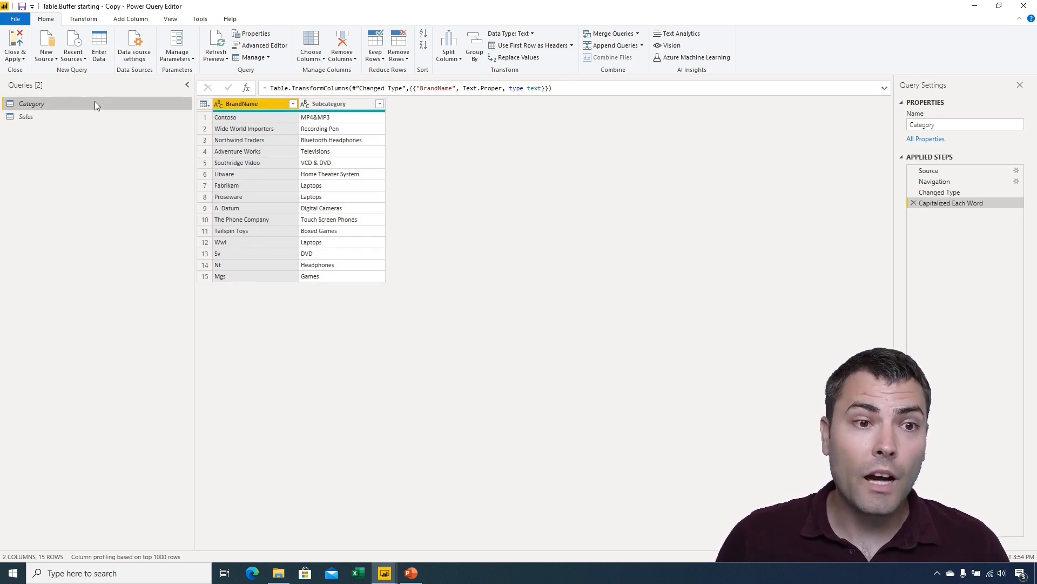
left_click(27, 115)
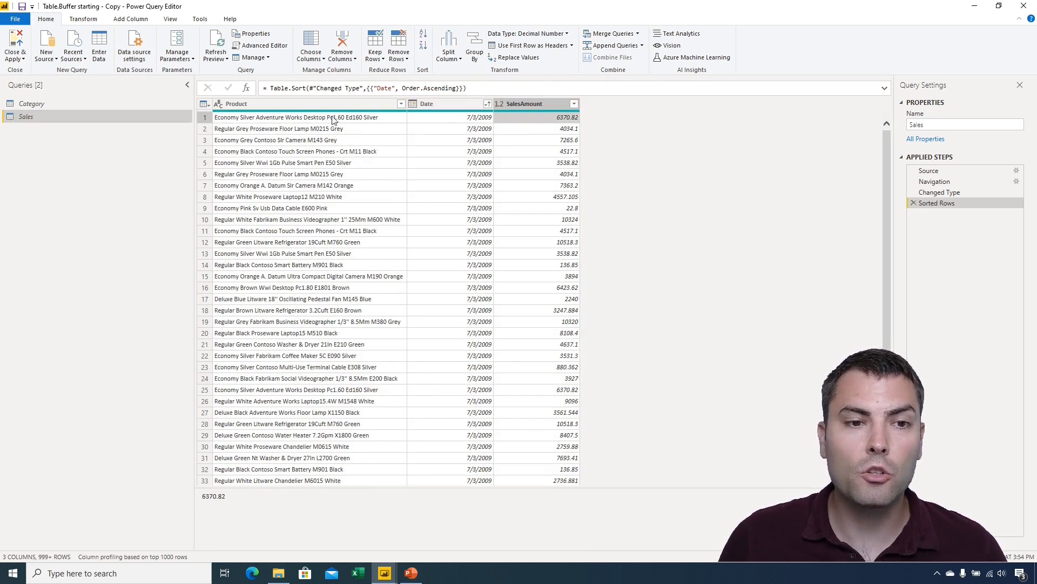
left_click(450, 103)
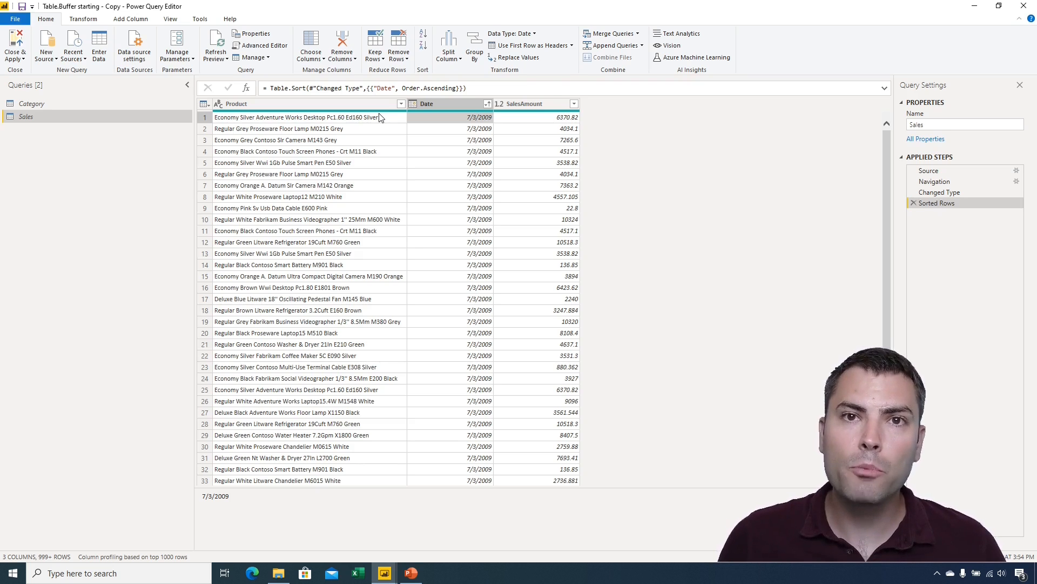
left_click(278, 129)
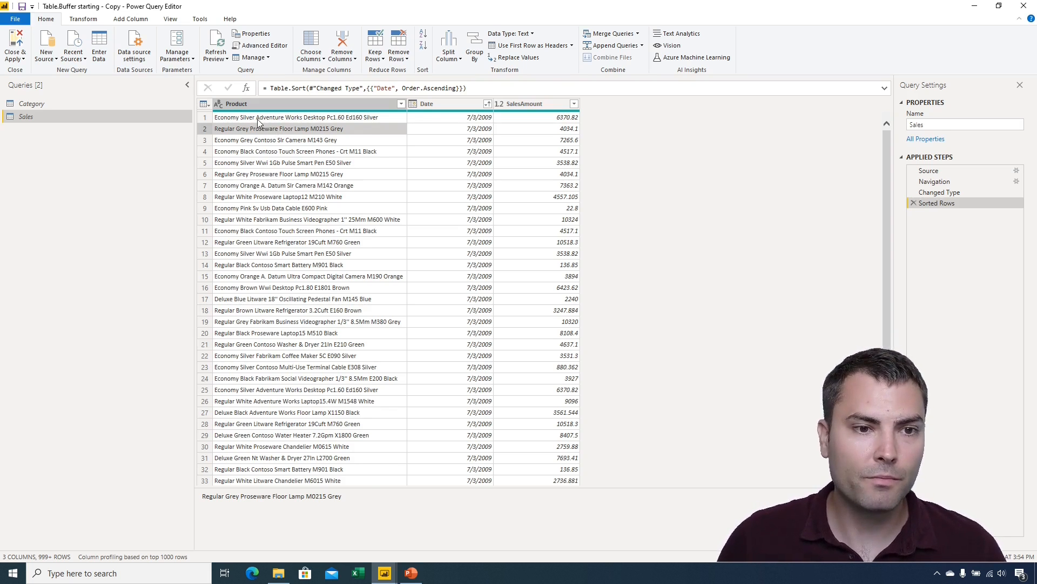
left_click(297, 117)
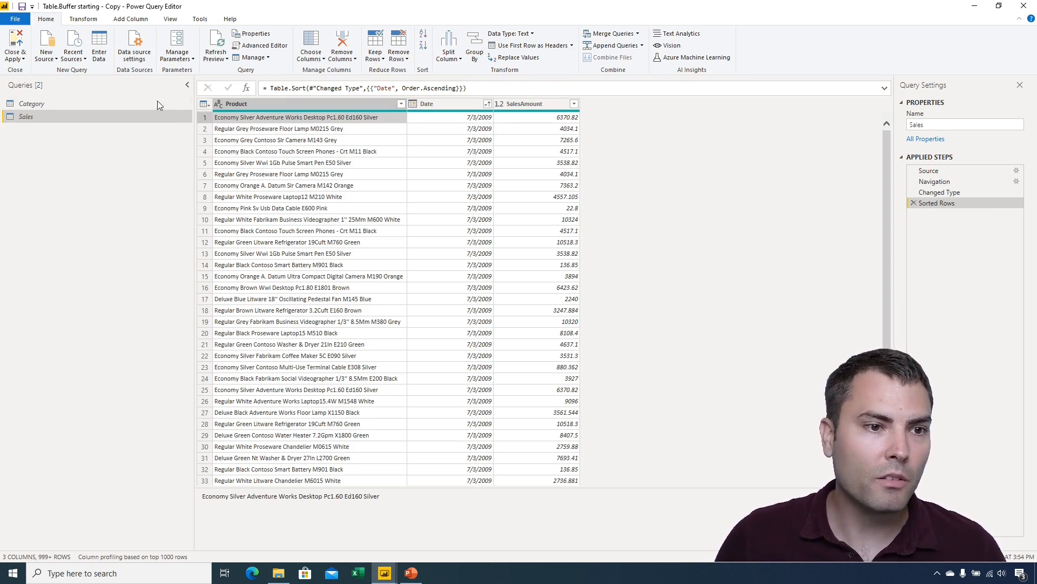
Step: Compare with Category's Wide World Importers brand and Recording Pen subcategory, then present the PowerPoint slide
left_click(32, 103)
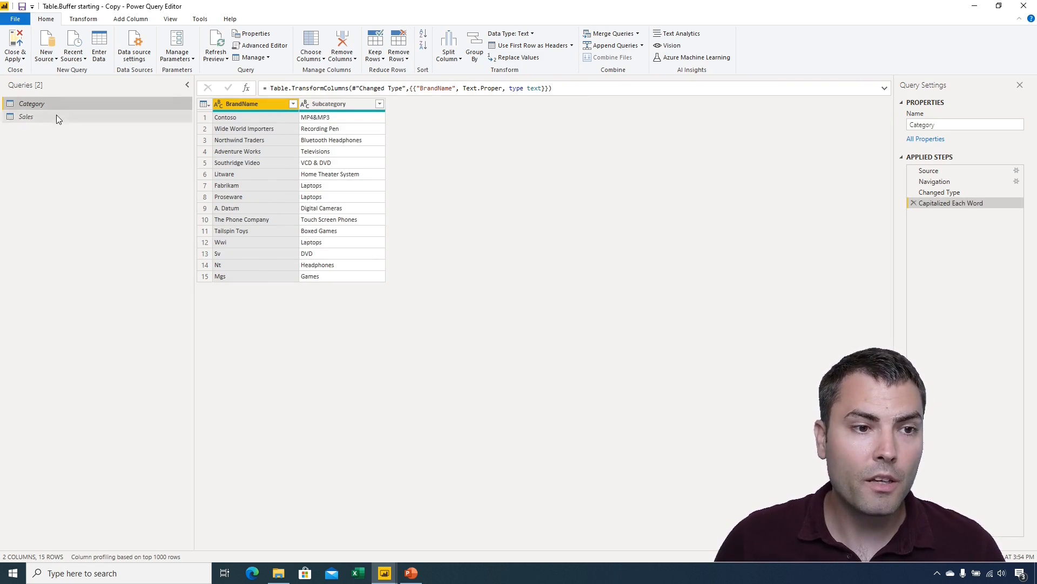
left_click(26, 117)
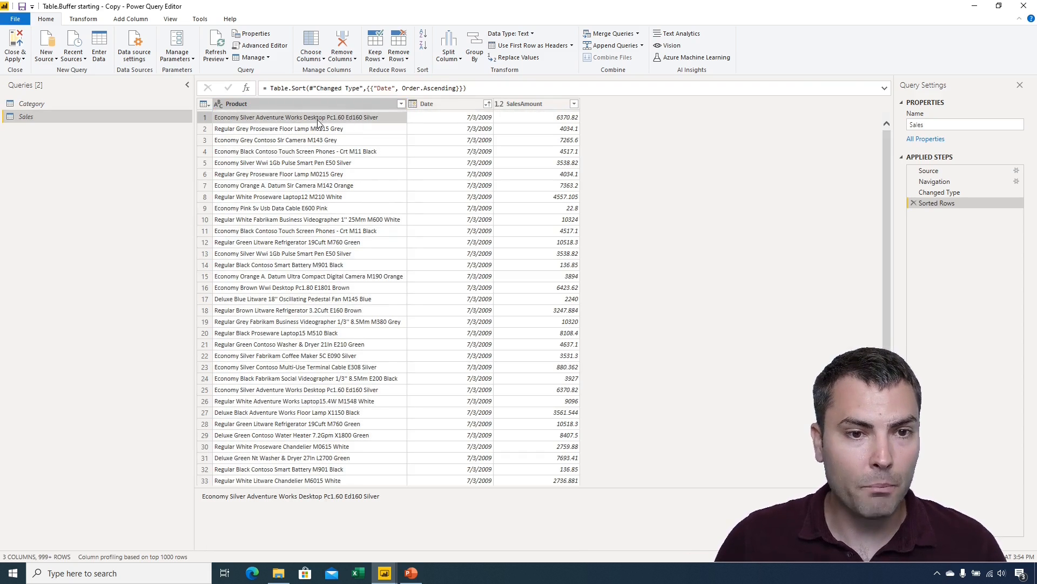
left_click(32, 103)
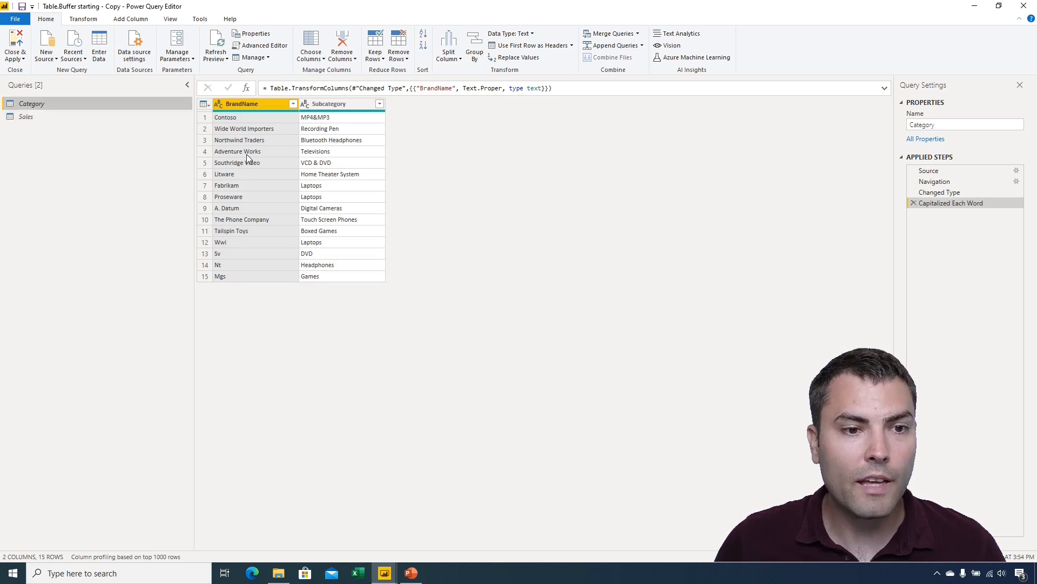
left_click(244, 129)
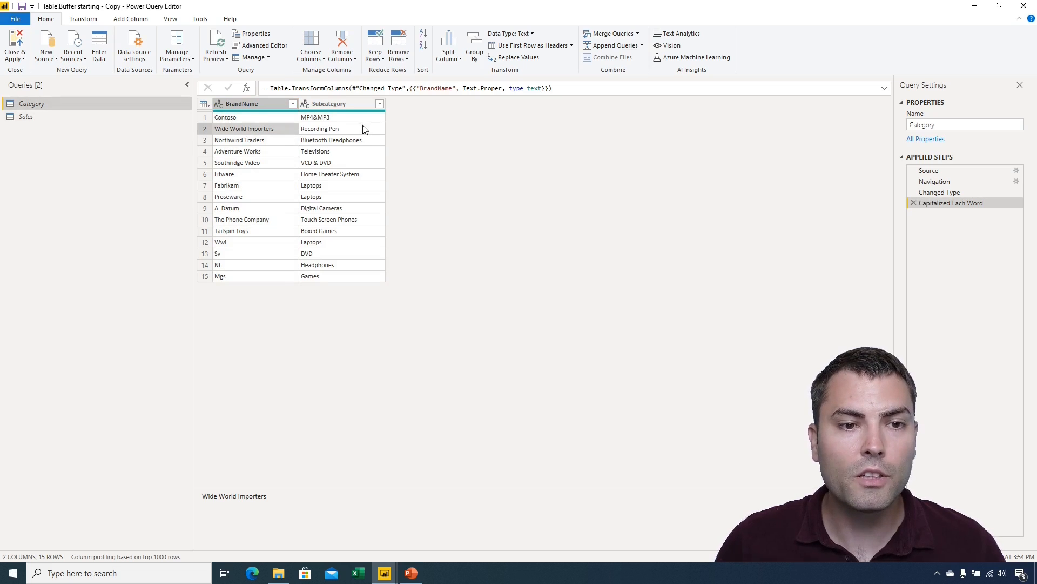
left_click(320, 129)
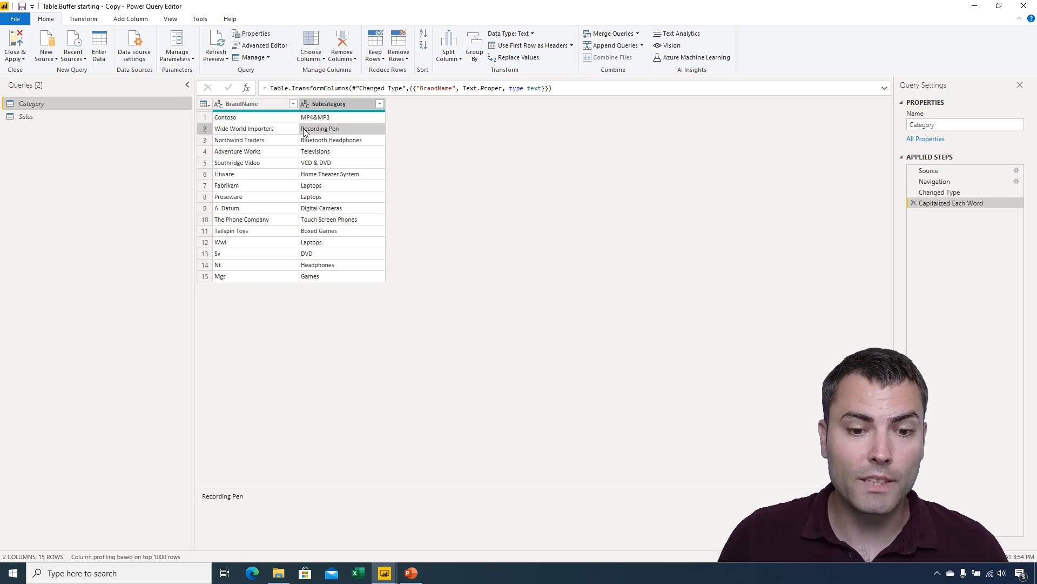
left_click(410, 573)
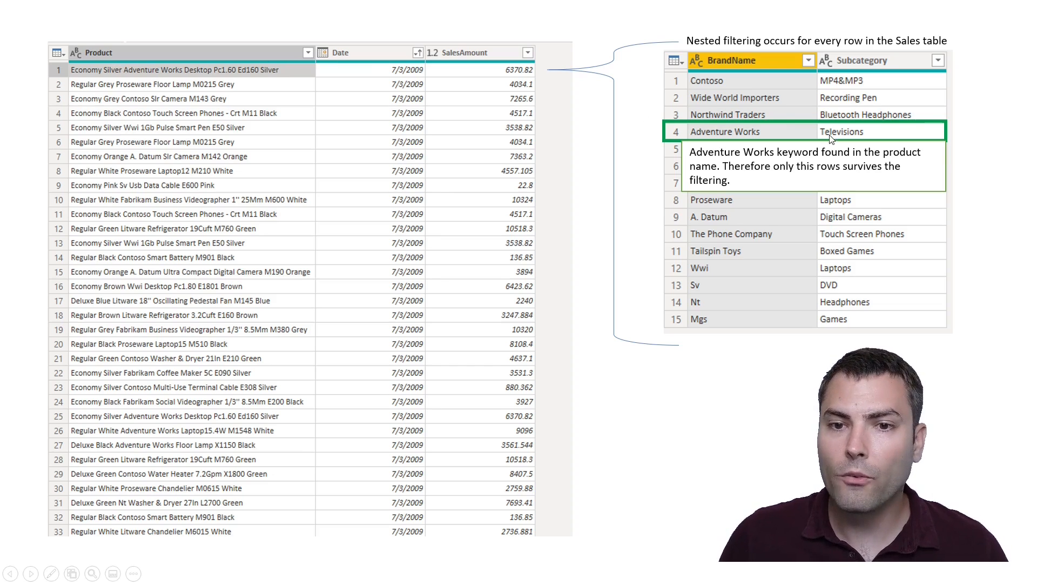
mouse_move(893, 110)
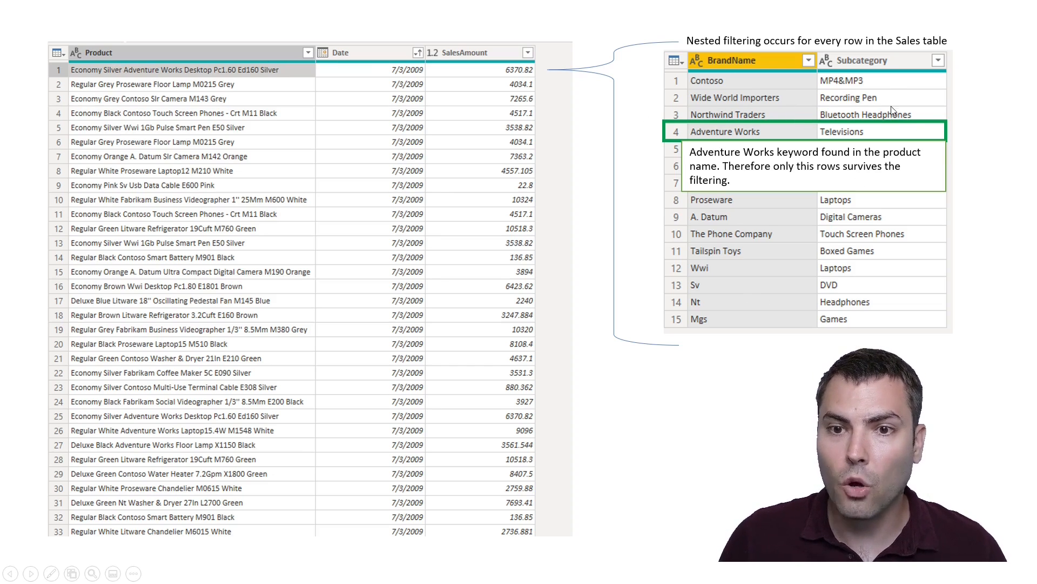
mouse_move(779, 130)
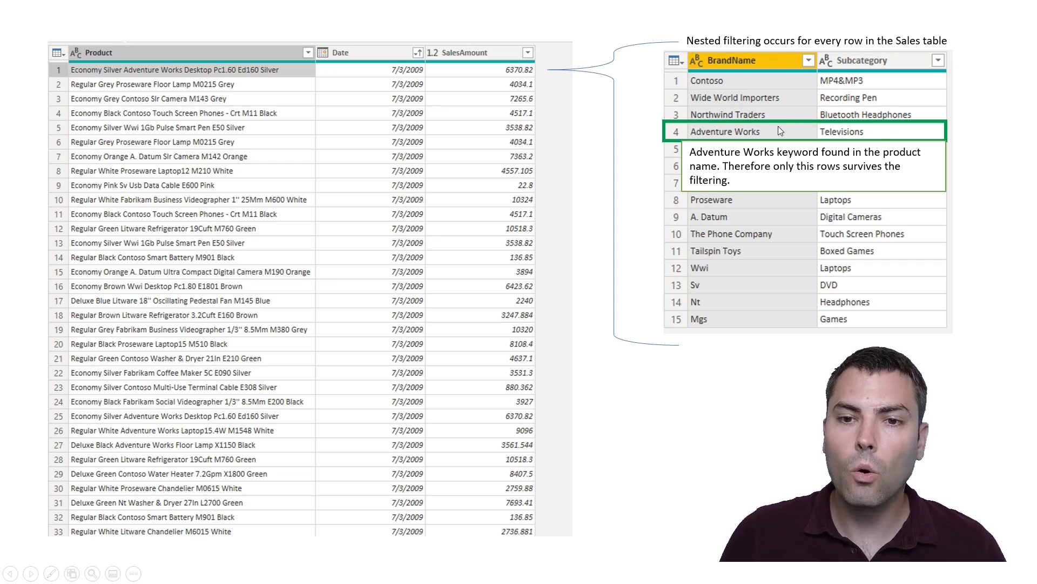
mouse_move(725, 136)
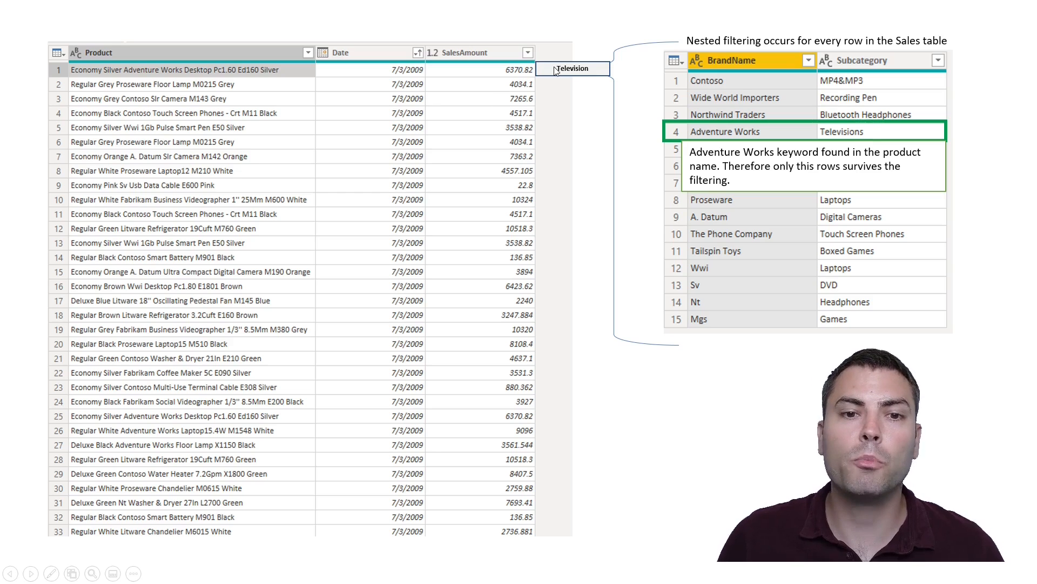
mouse_move(557, 90)
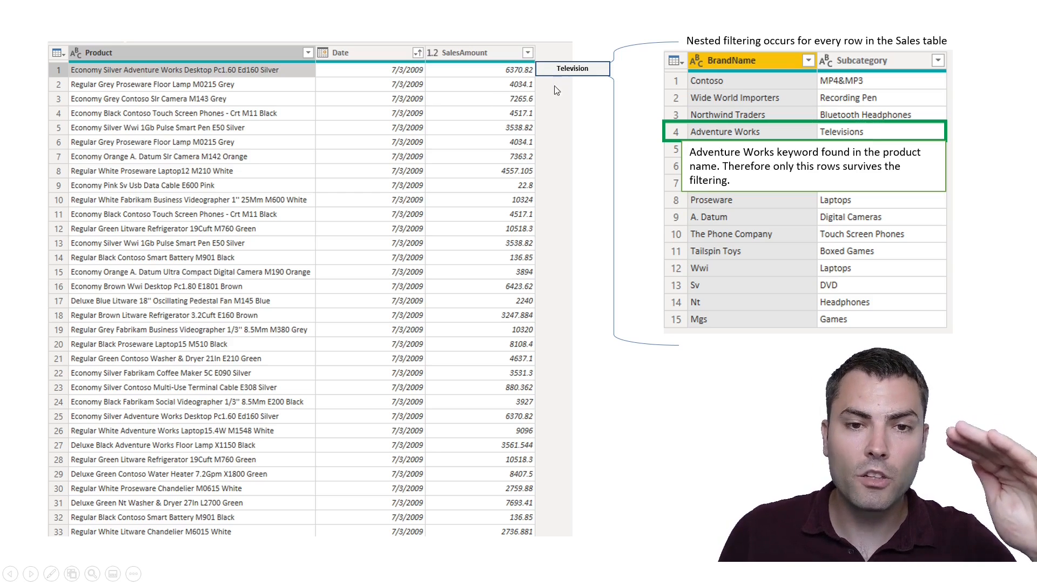
mouse_move(560, 295)
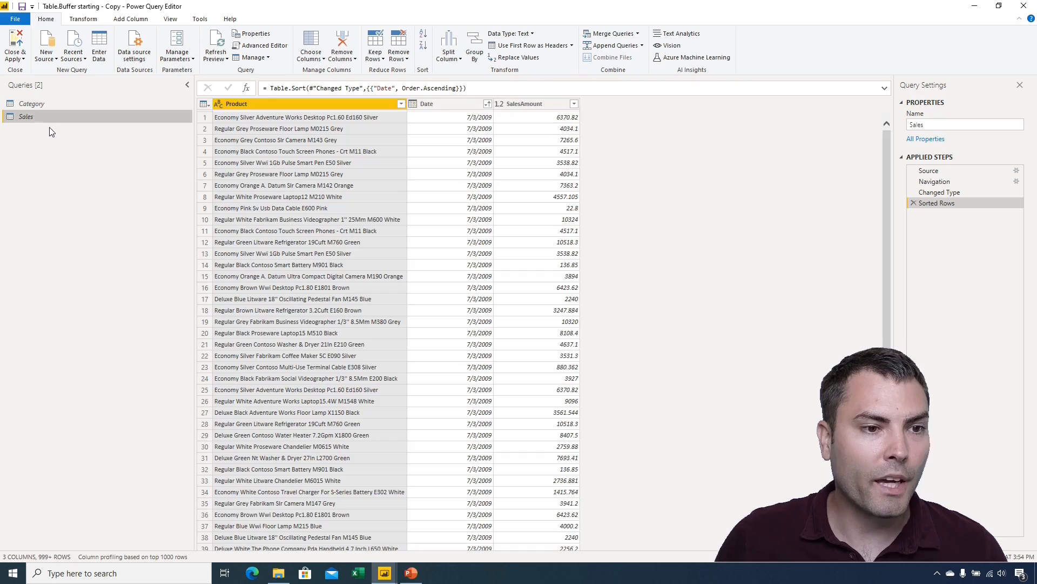
Step: Duplicate the Sales query and name the copy SalesPartialMatch
right_click(25, 117)
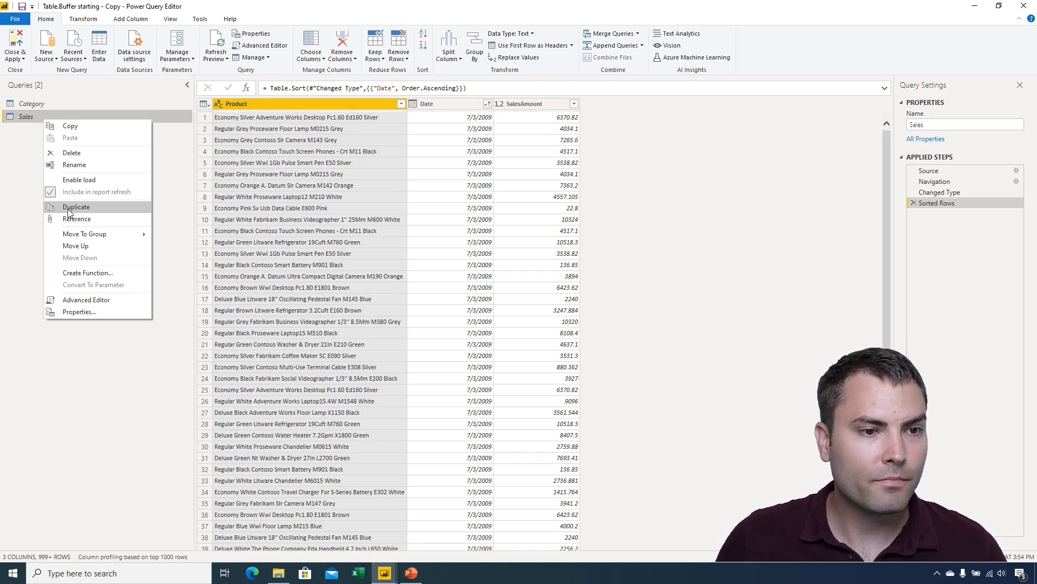
left_click(76, 206)
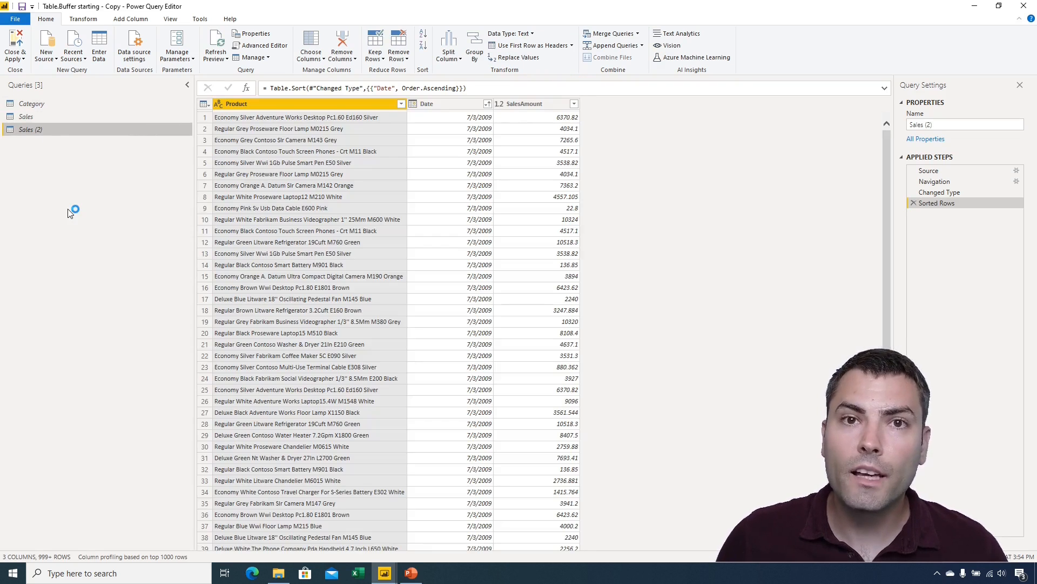
left_click(964, 124)
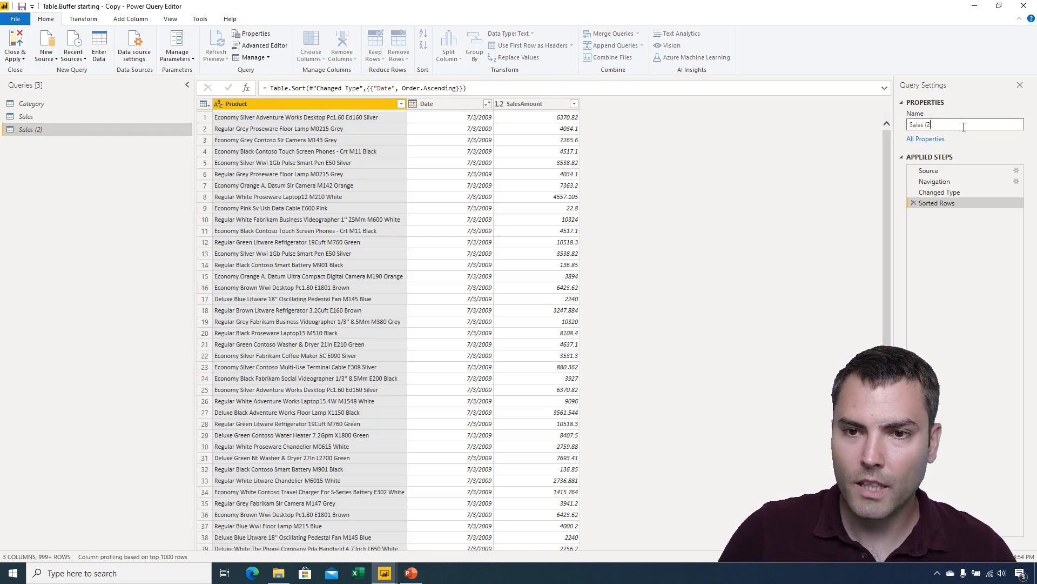
type("SalesPartialMatch")
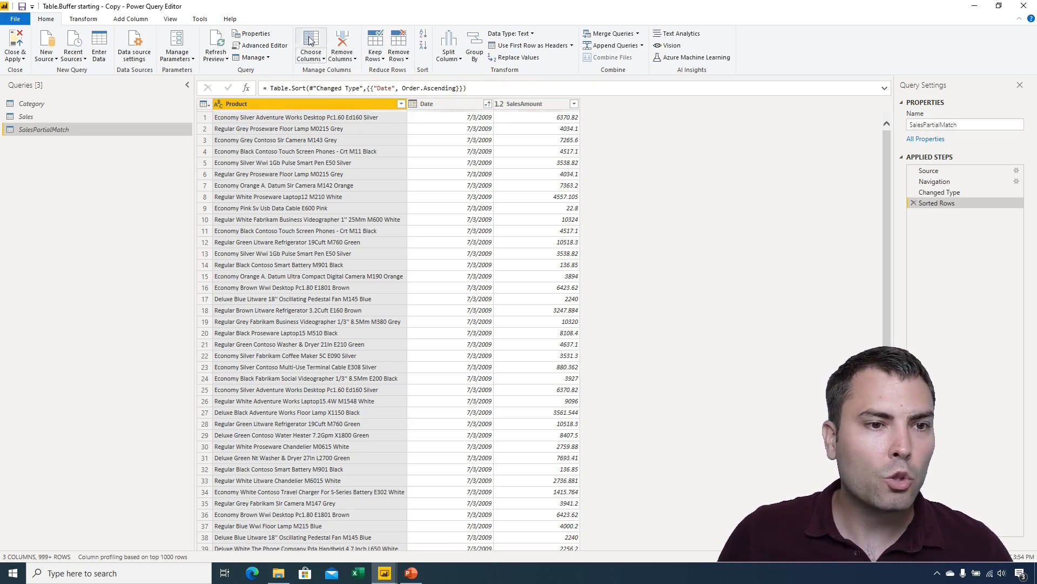
Step: Define custom column Segment as Table.SelectRows(Category, Text.Contains([Product],[BrandName]))
left_click(82, 18)
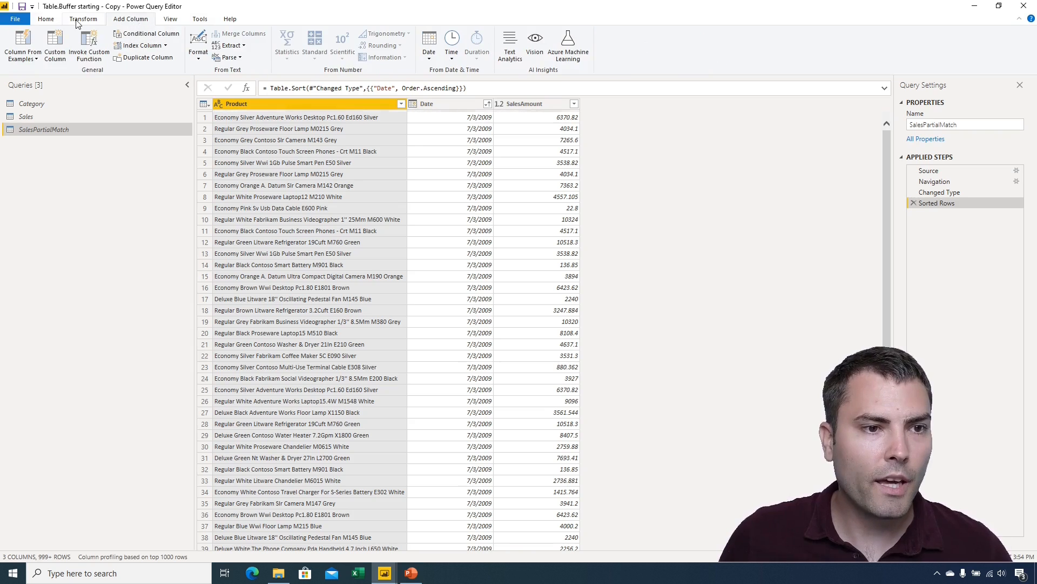
left_click(54, 44)
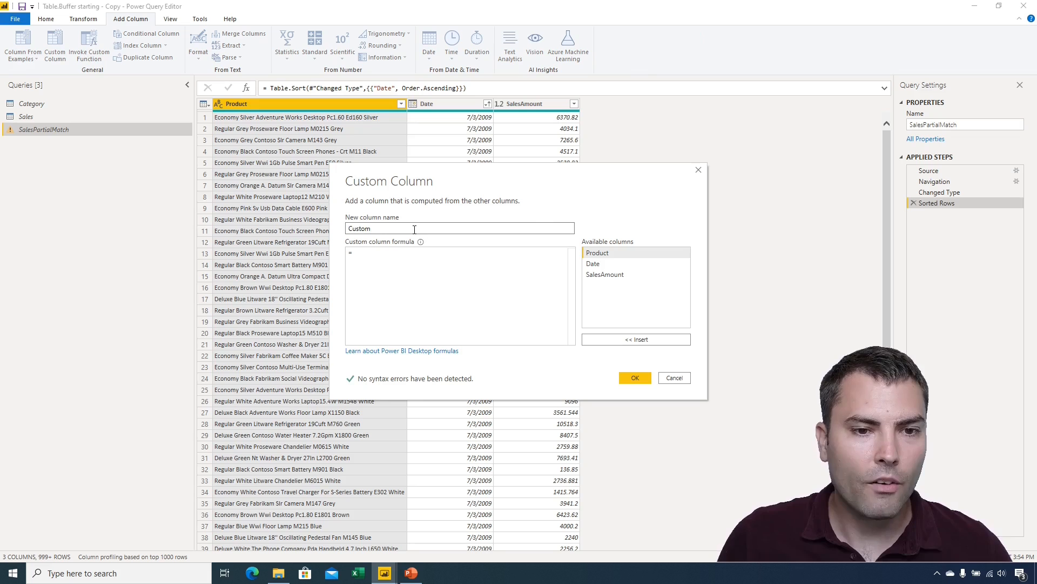
type("Segment")
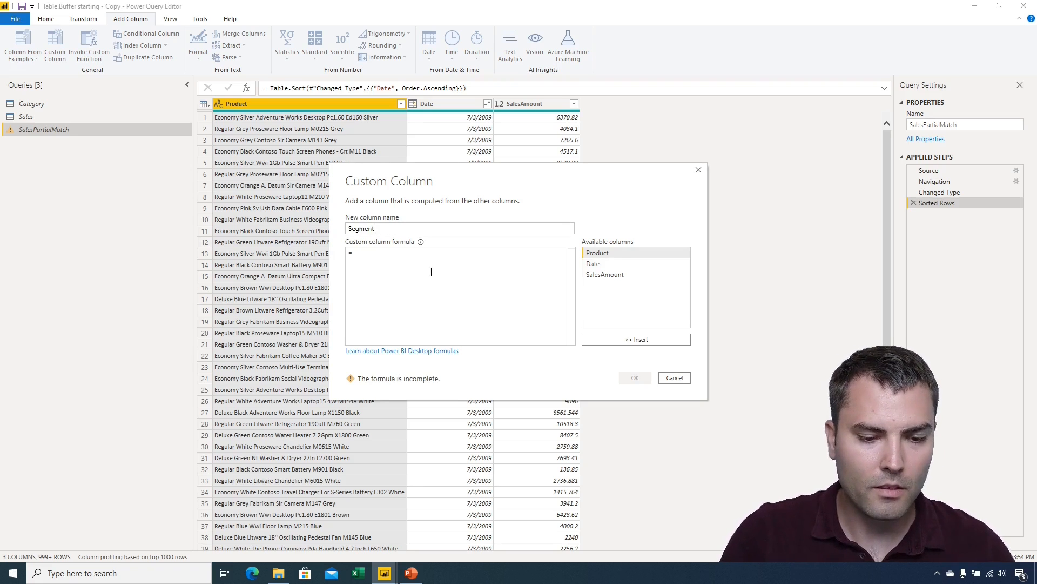
type("T")
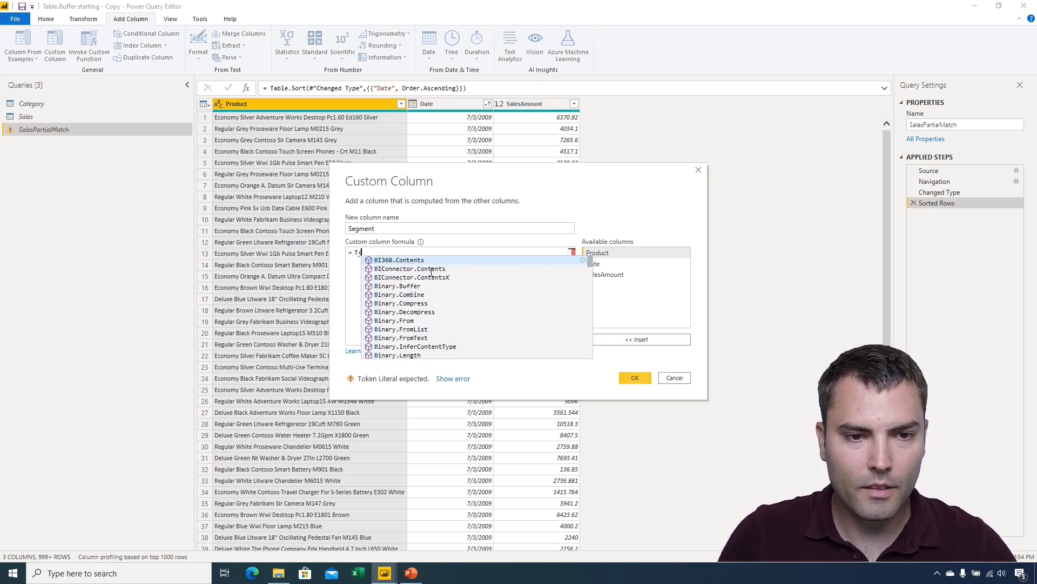
type("able.SelectRows(")
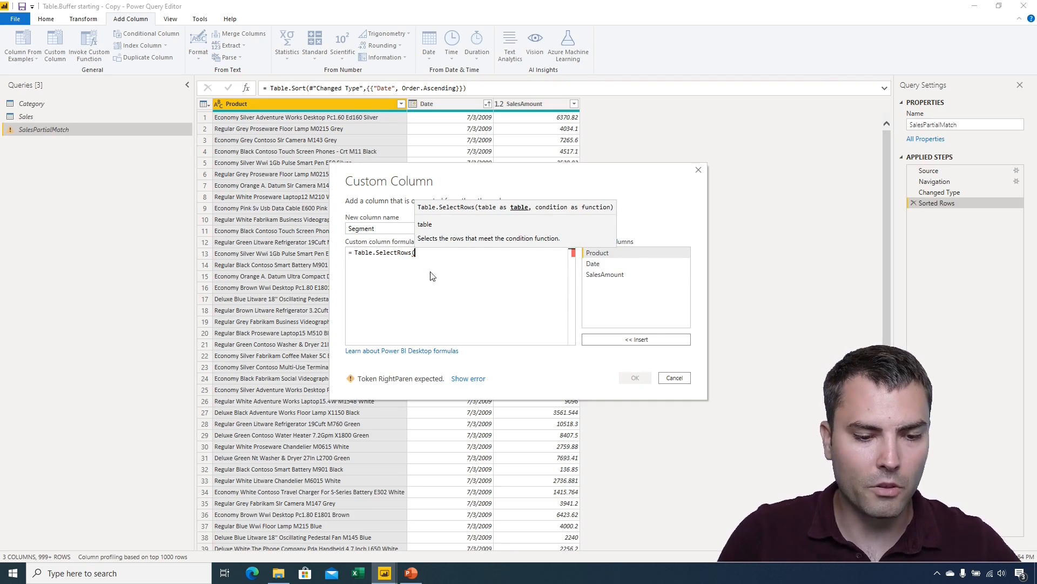
type("Category")
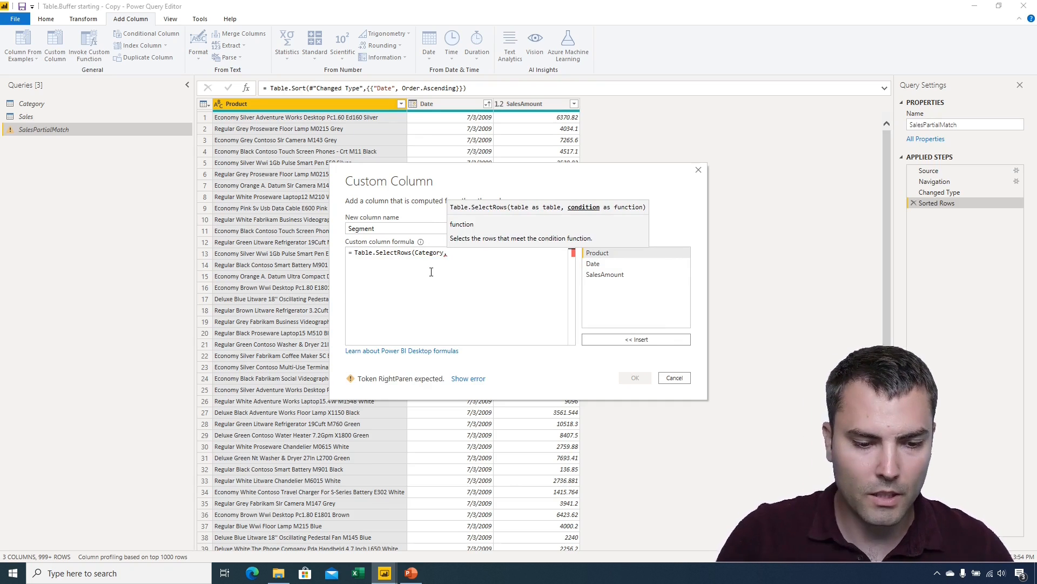
type(",")
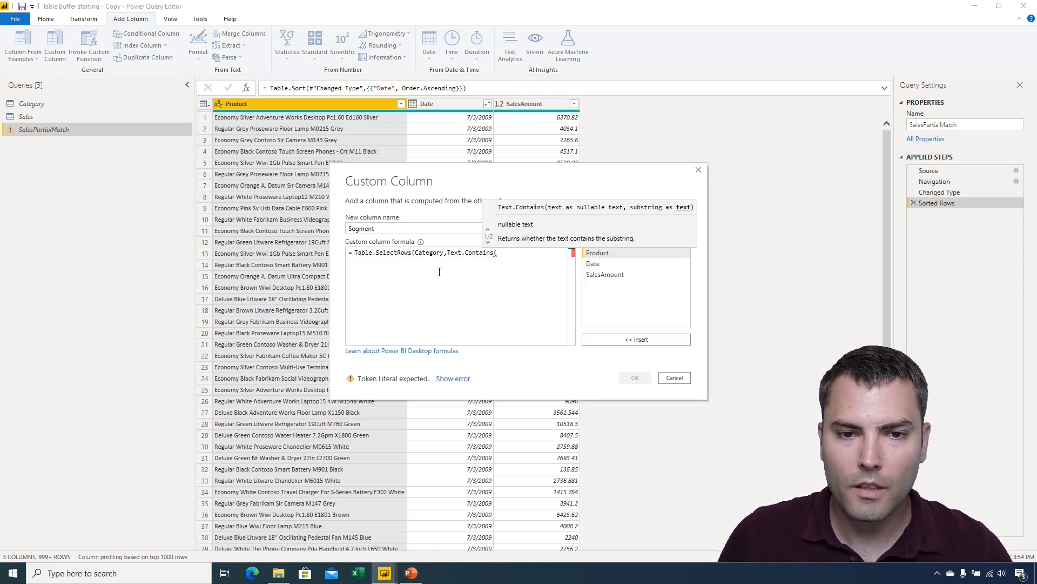
double_click(596, 253)
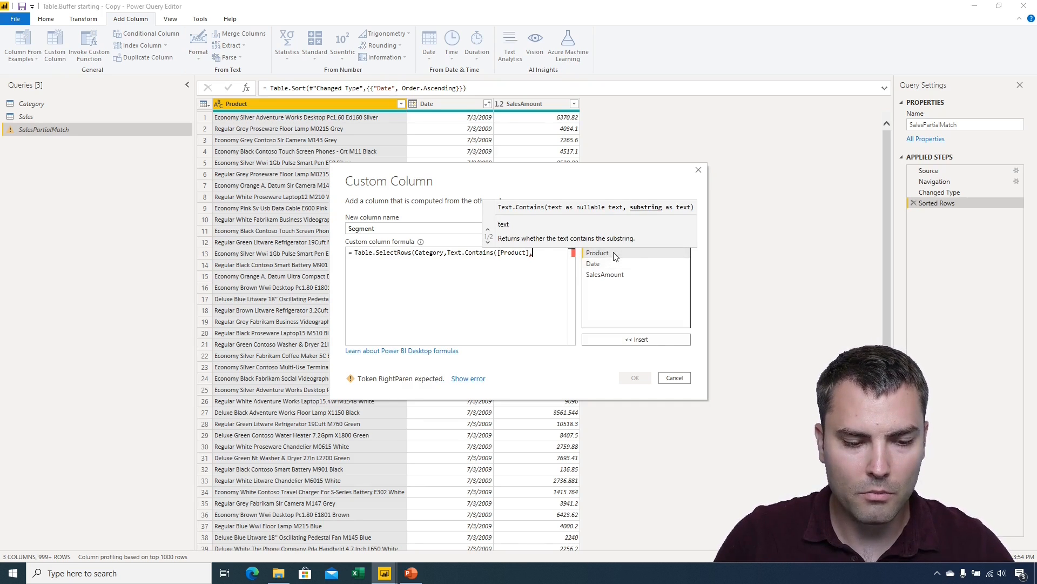
type(",[BrandName]))")
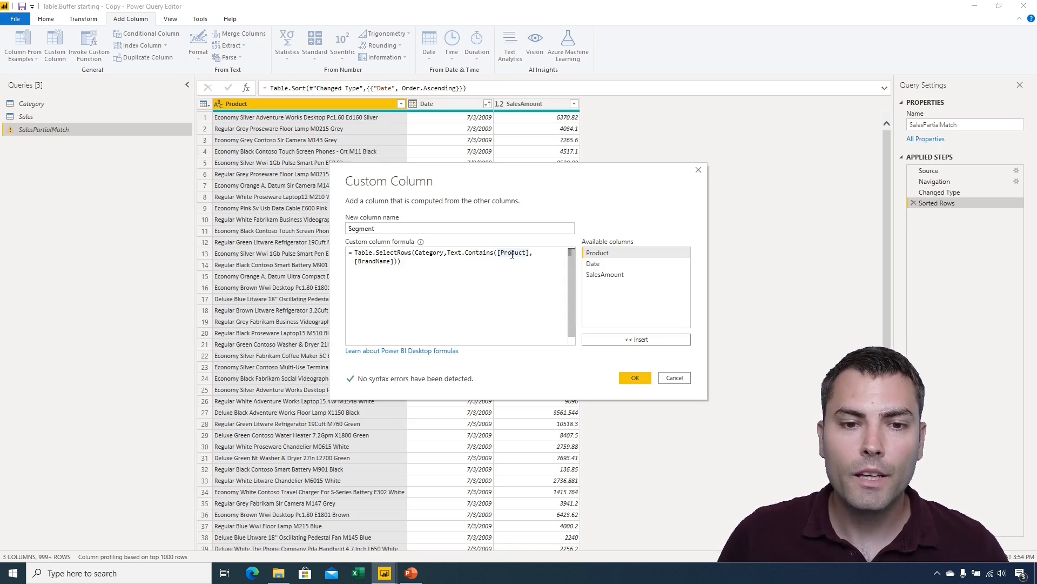
Step: Add the Segment column, whose rows all error with field 'BrandName' not found
left_click(634, 377)
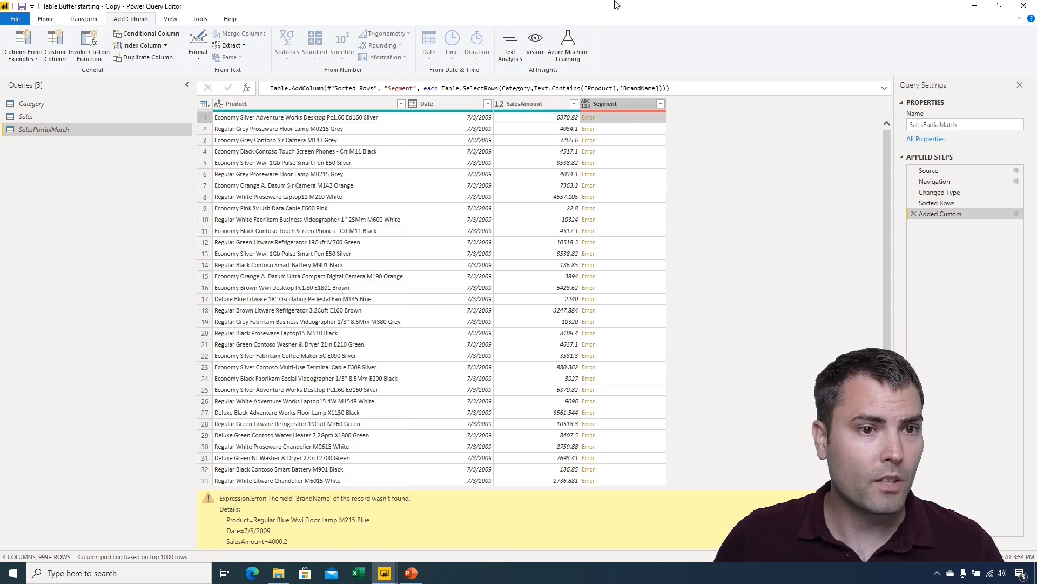
left_click(45, 19)
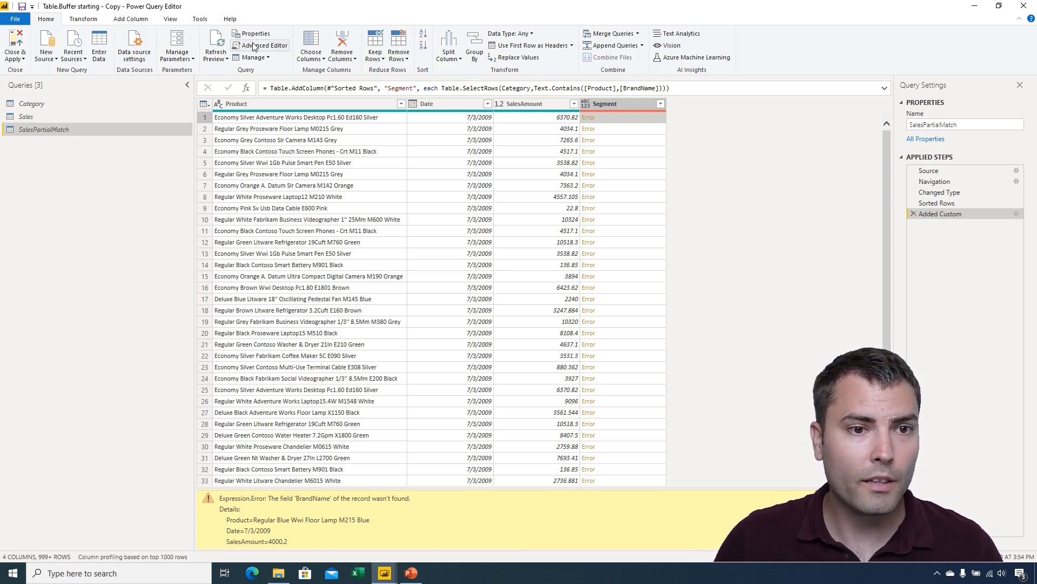
Step: In the Advanced Editor, select the Segment step's each keyword and replace it with (_)=>
left_click(260, 45)
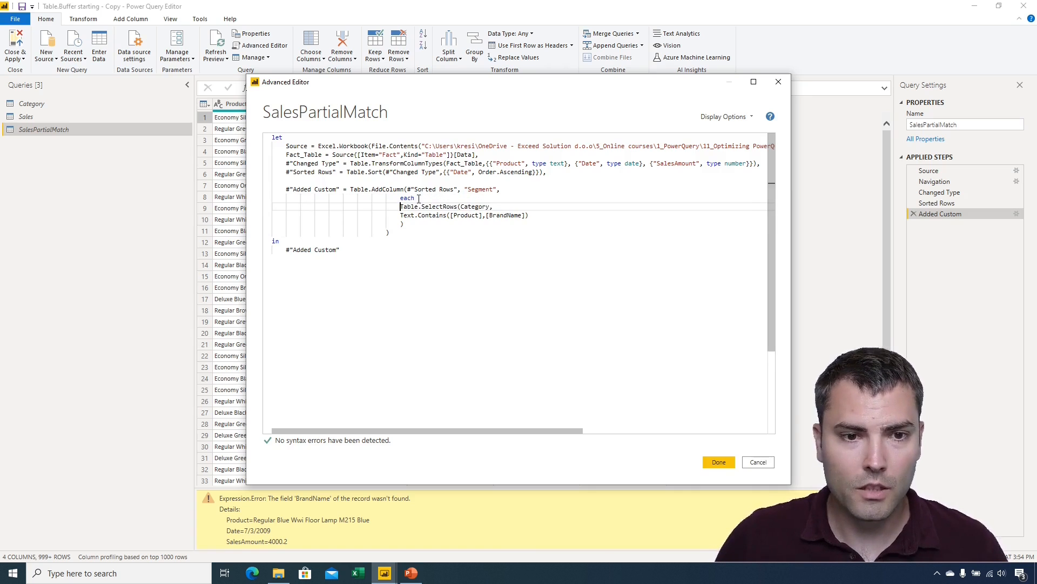
double_click(407, 198)
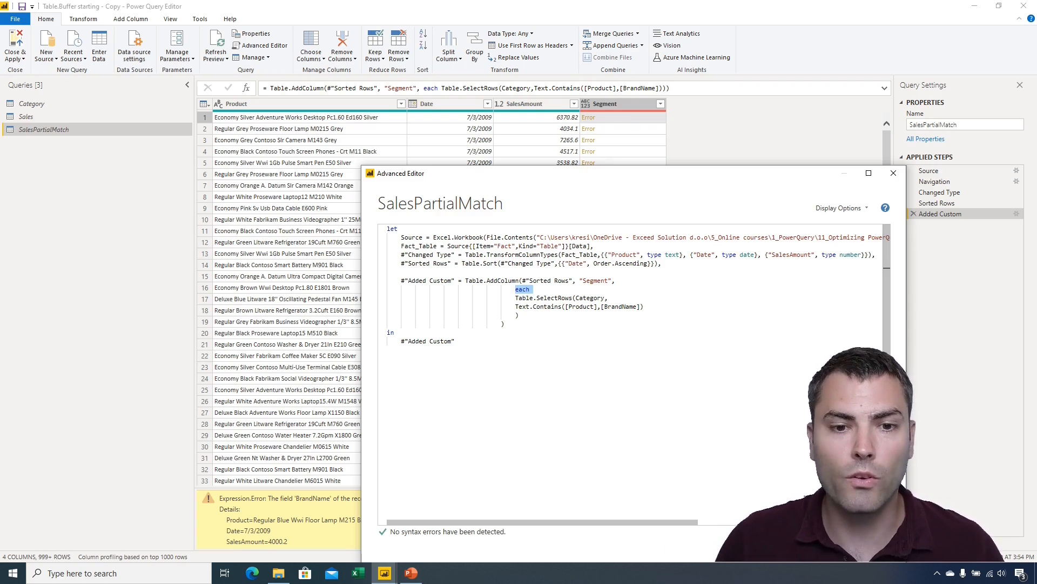
left_click_drag(515, 289, 519, 315)
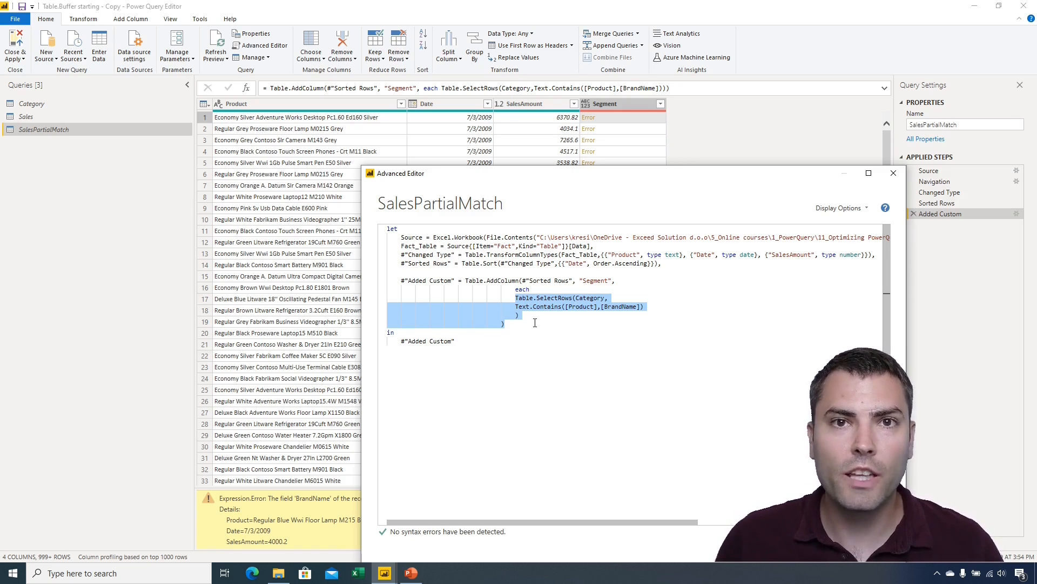
double_click(522, 289)
type("(_)=>")
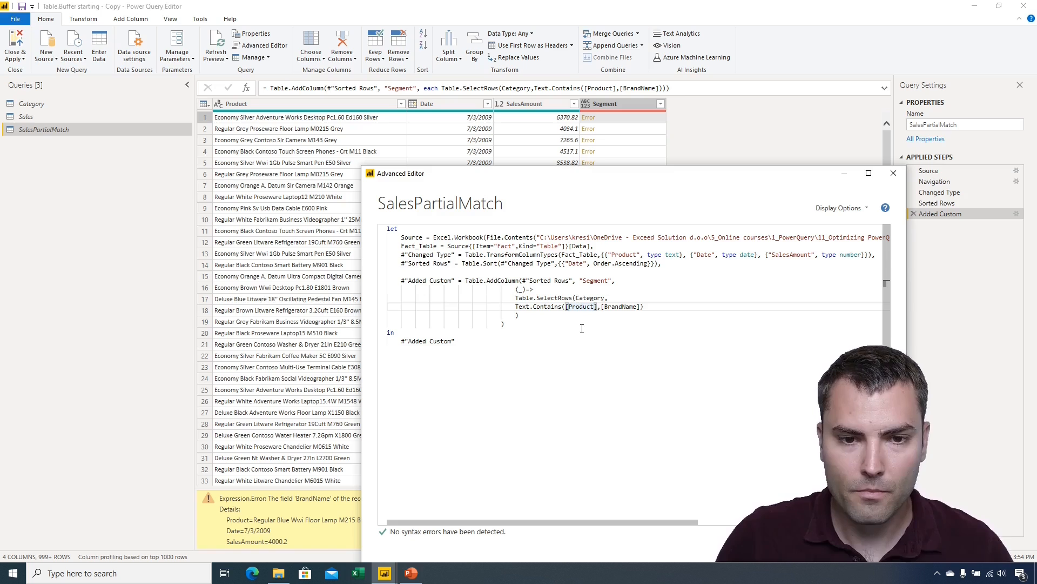
type("_")
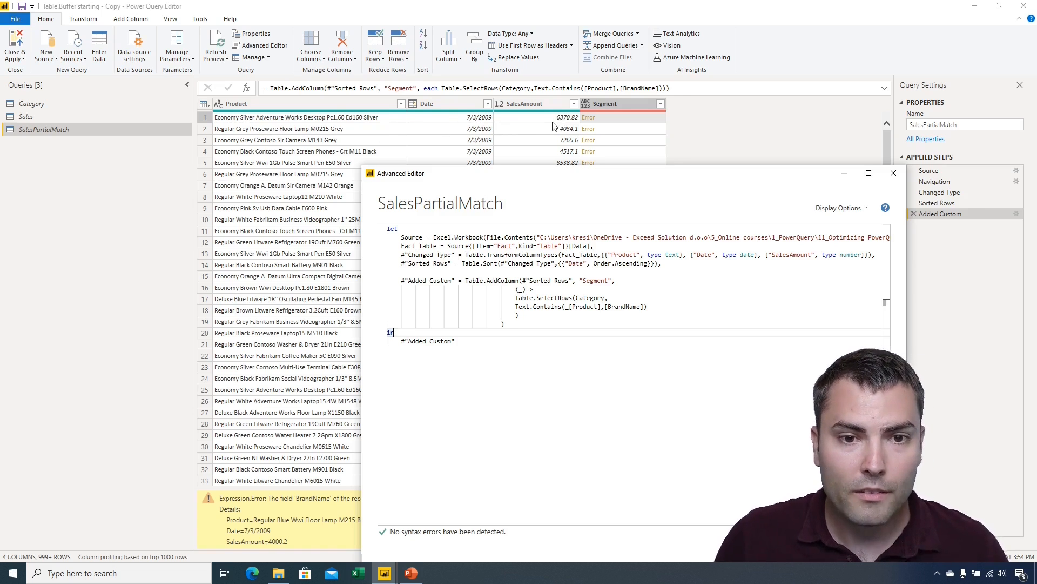
mouse_move(323, 134)
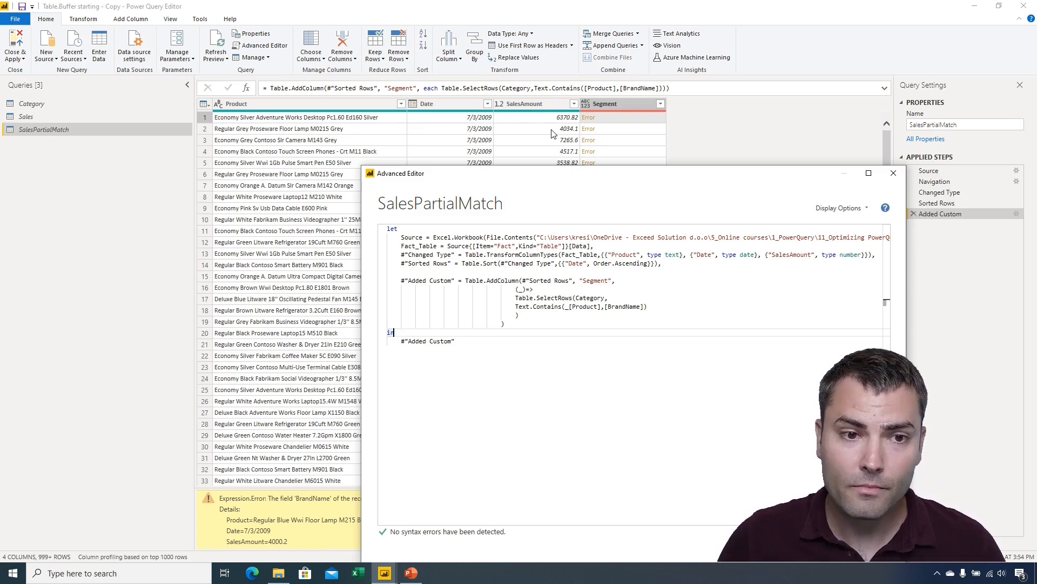
mouse_move(440, 142)
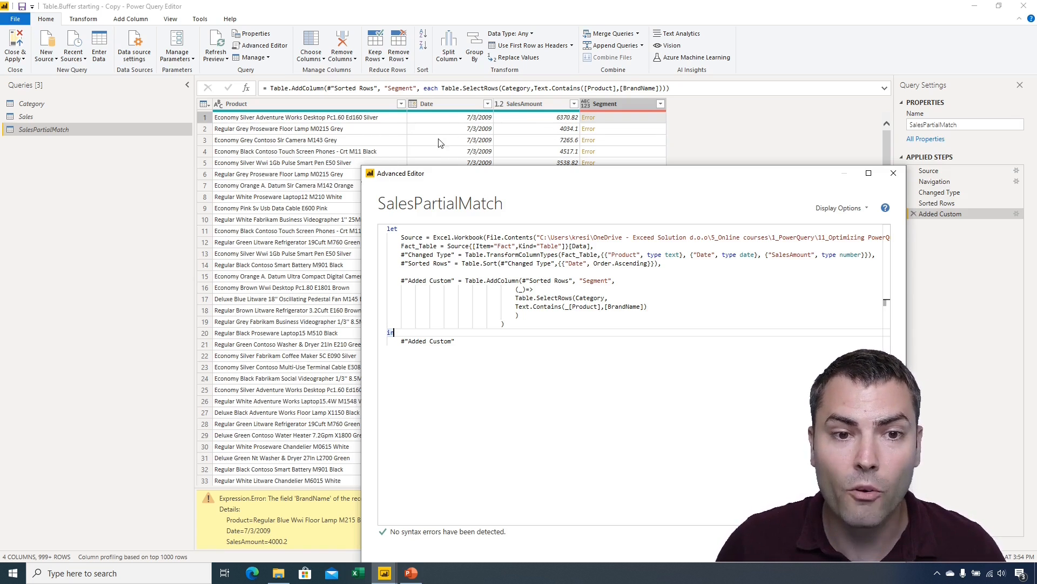
mouse_move(344, 250)
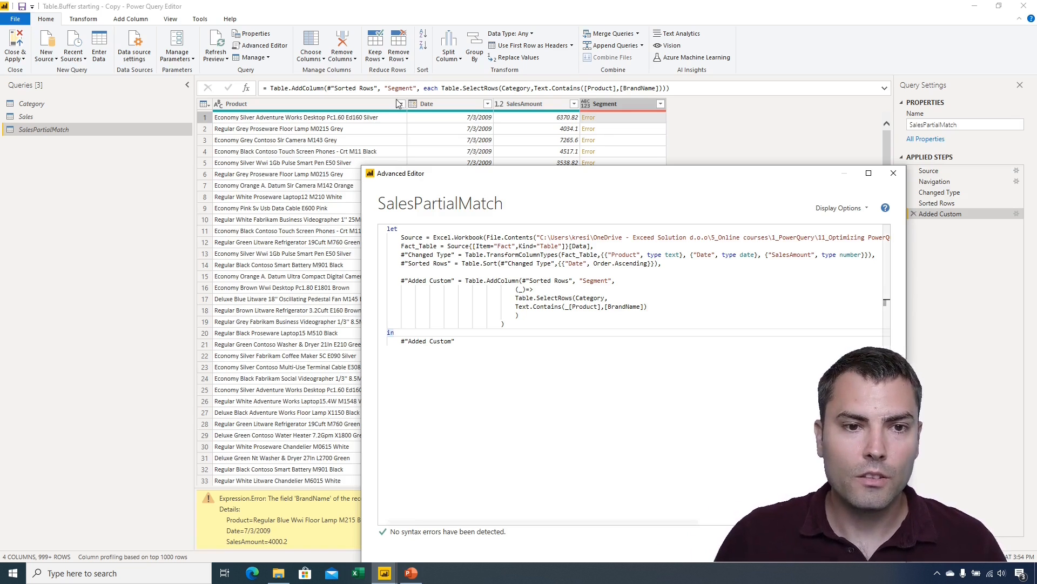
double_click(522, 289)
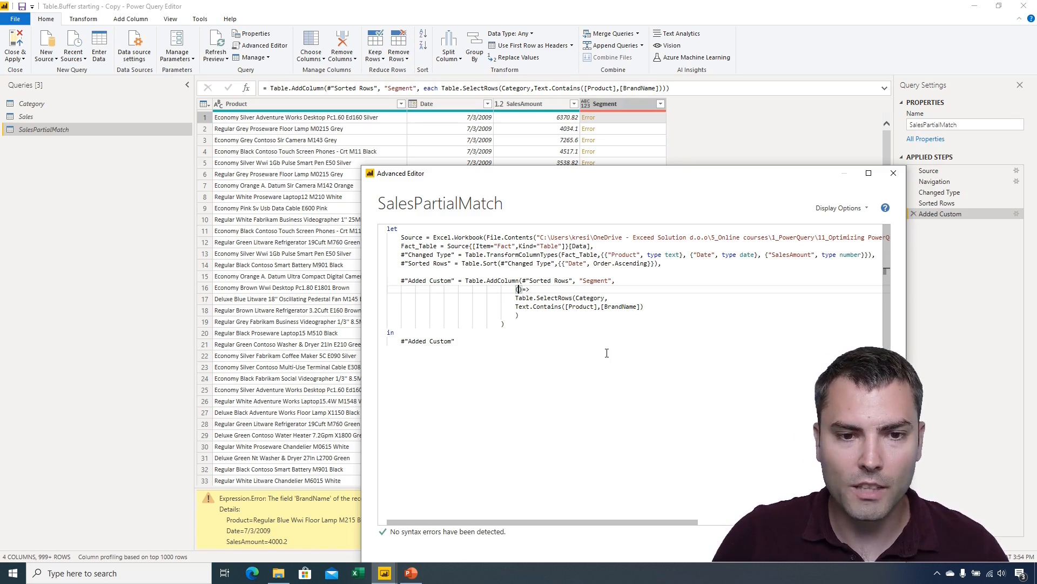
Step: Try renaming the function parameter to OuterVariable, then revert to the (_)=> version
type("OuterVariable")
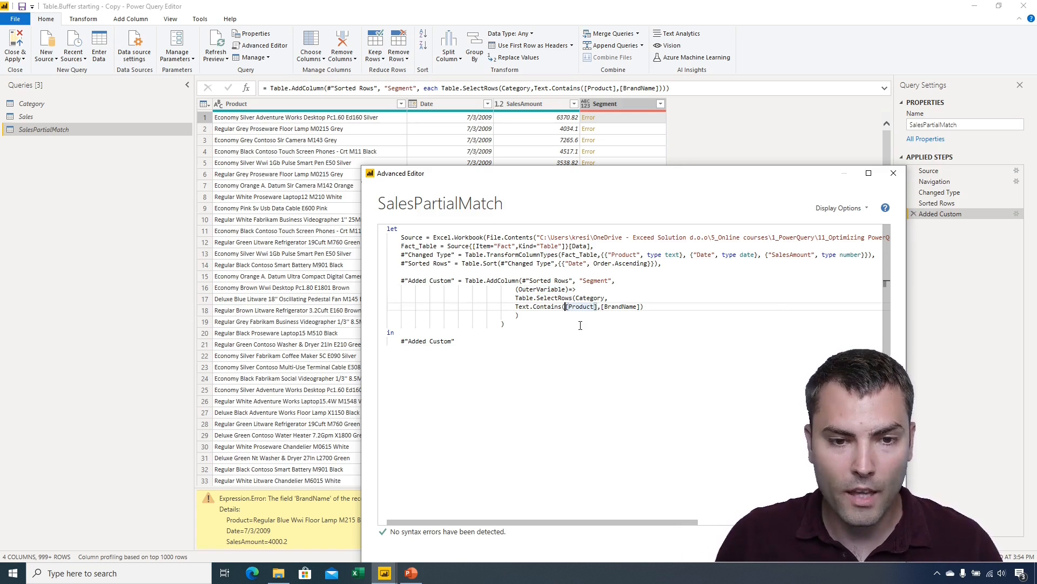
type("OuterVariable")
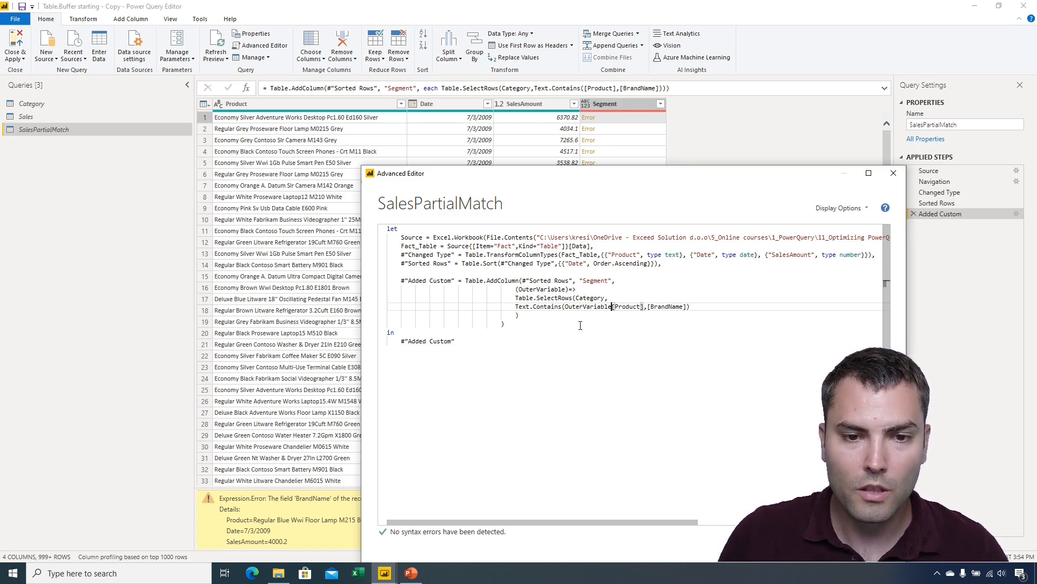
double_click(588, 307)
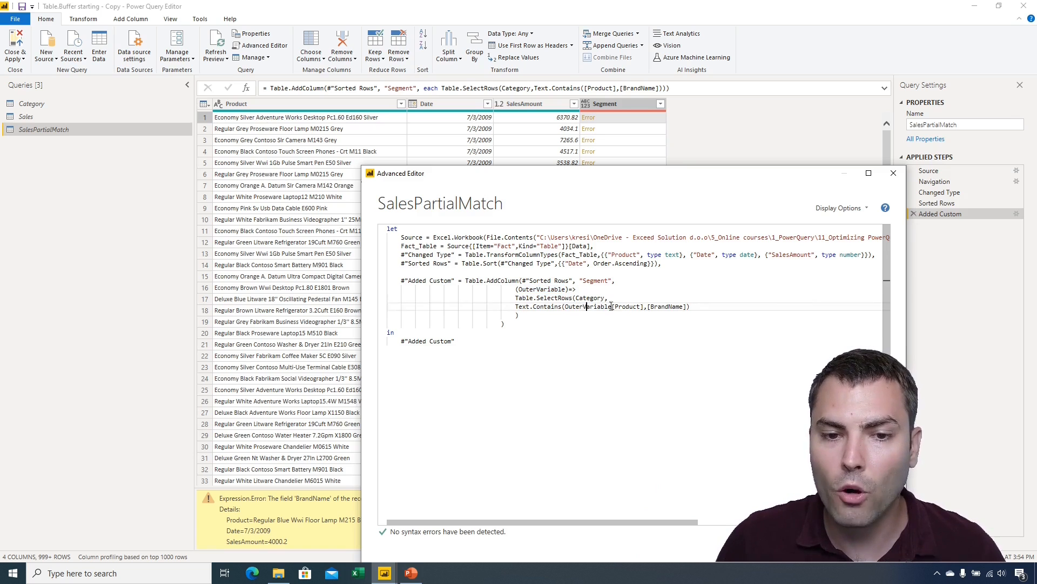
double_click(588, 306)
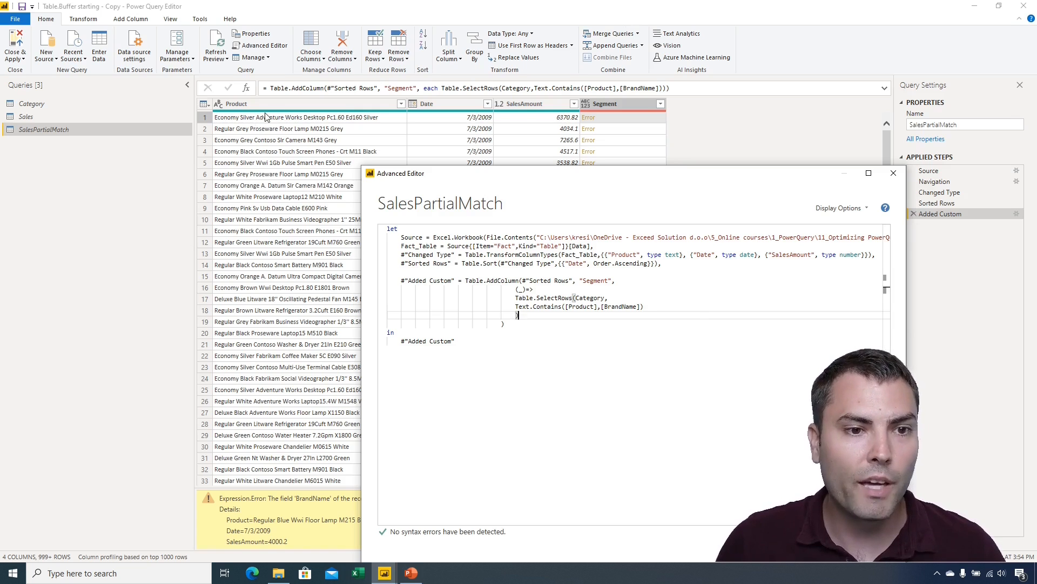
mouse_move(493, 111)
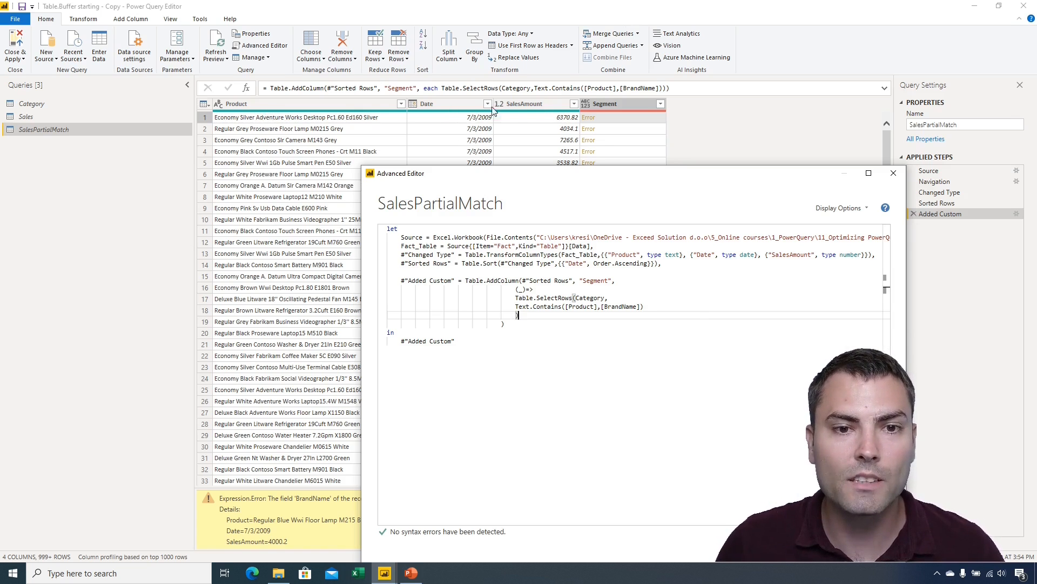
mouse_move(428, 115)
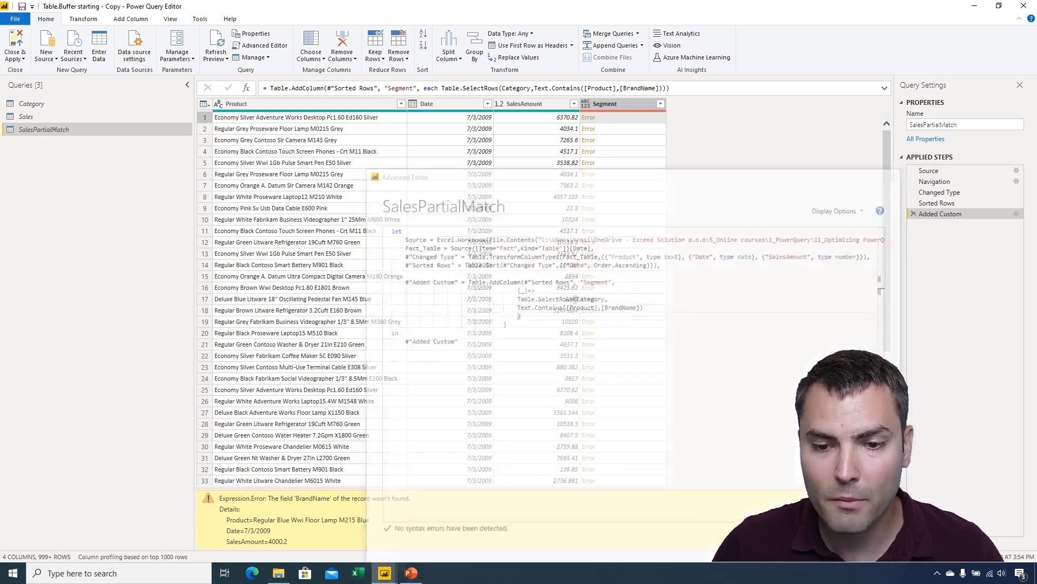
Step: Close the Advanced Editor without changes and view Category's BrandName and Subcategory table
left_click(31, 103)
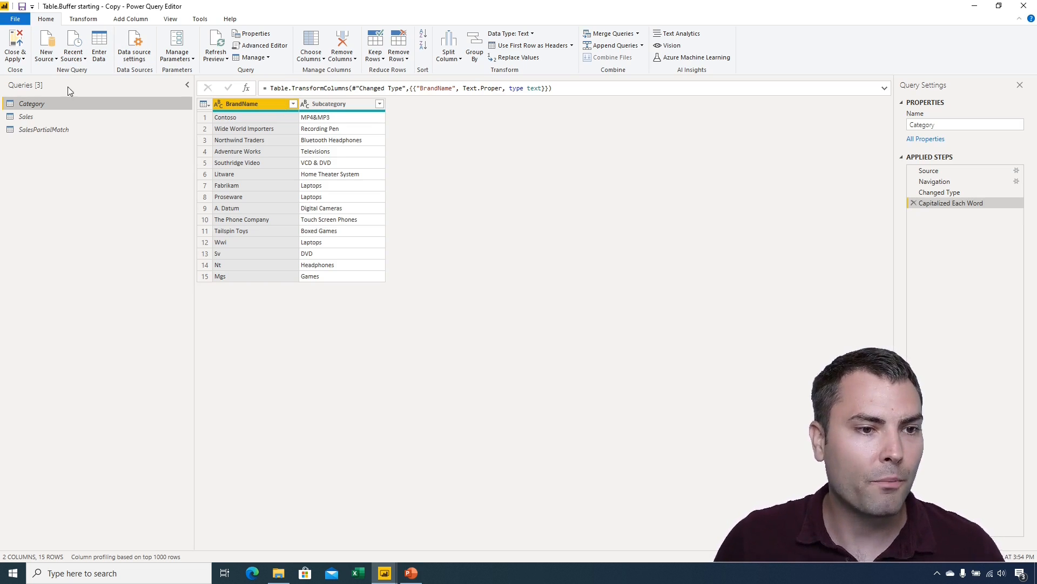
Step: Reopen SalesPartialMatch's code and insert 'each' before Text.Contains inside Table.SelectRows over Category
left_click(44, 129)
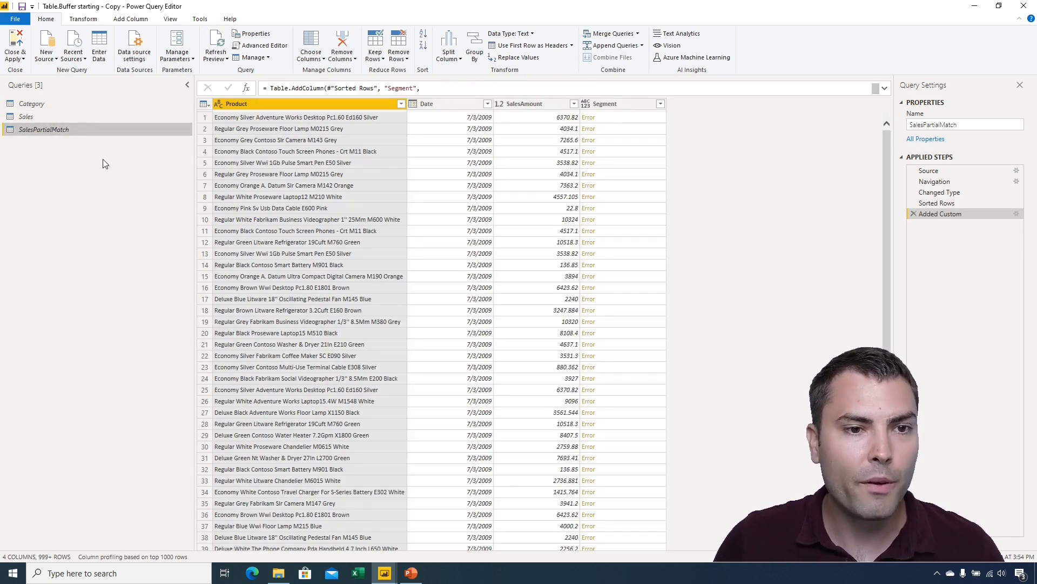
left_click(263, 45)
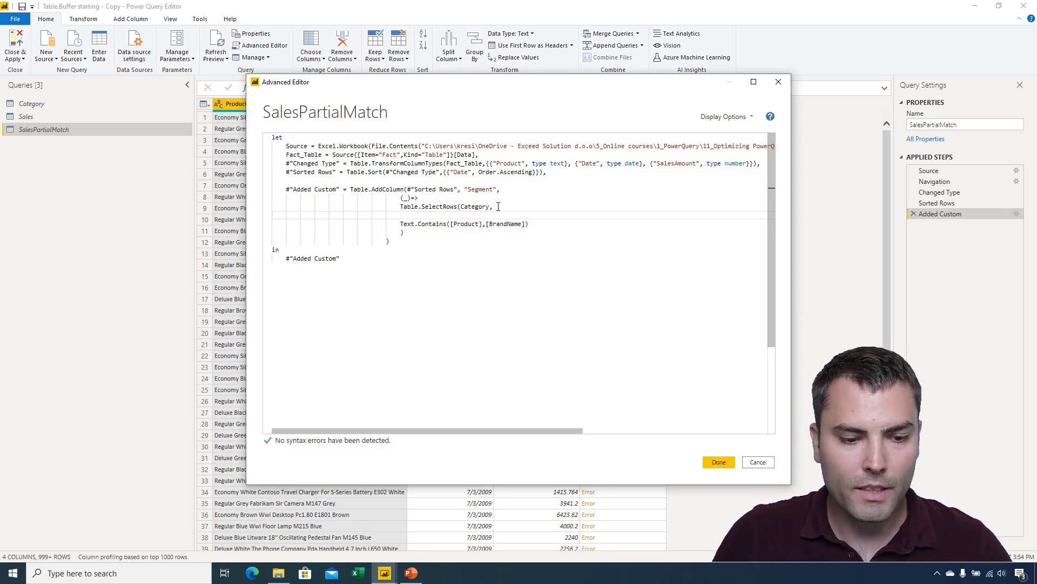
type("each")
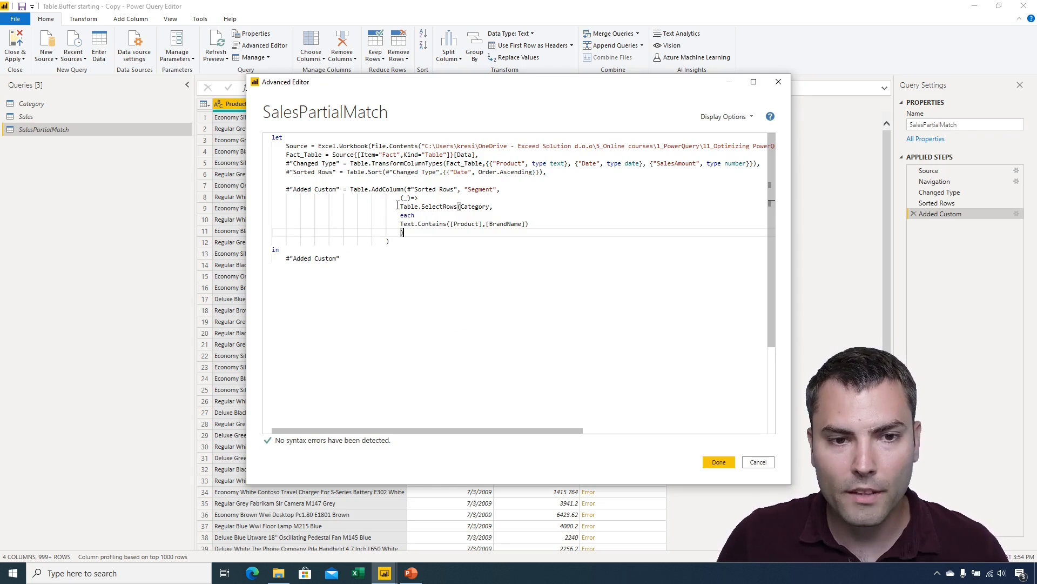
double_click(427, 206)
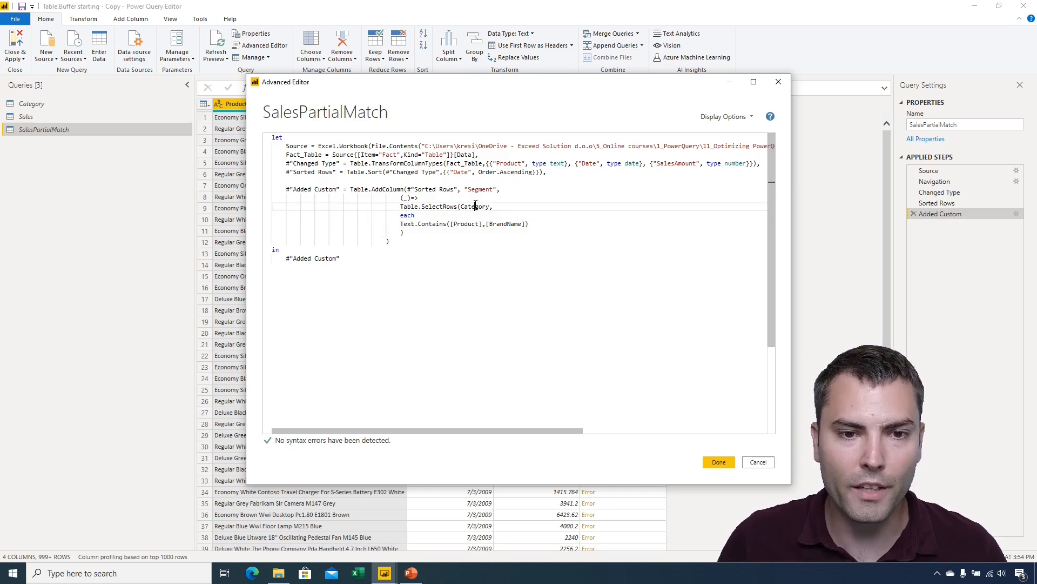
double_click(474, 205)
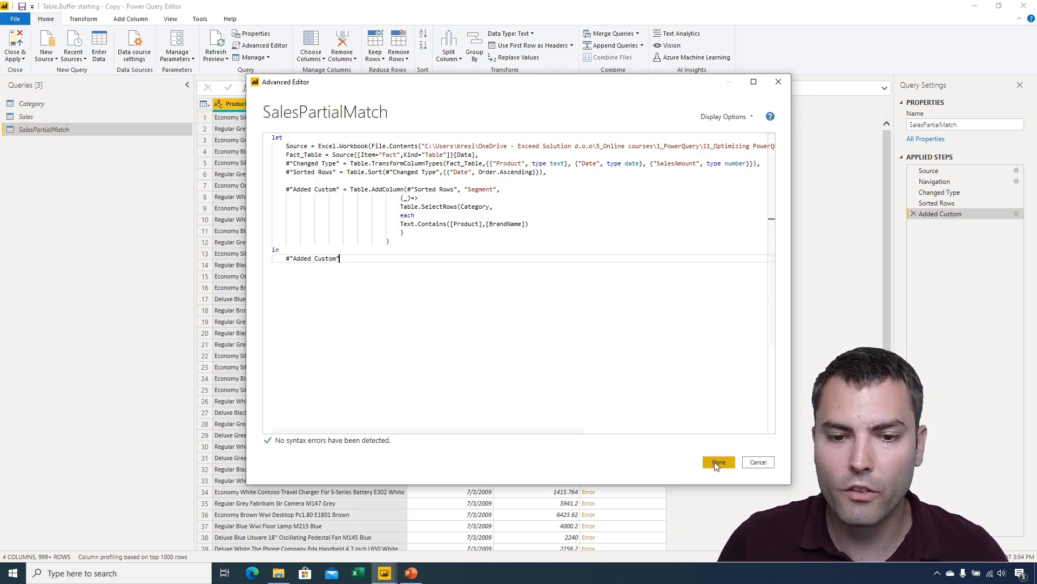
Step: Apply the code so Segment cells show Table despite a 'Product' not found error, then reopen it
left_click(718, 462)
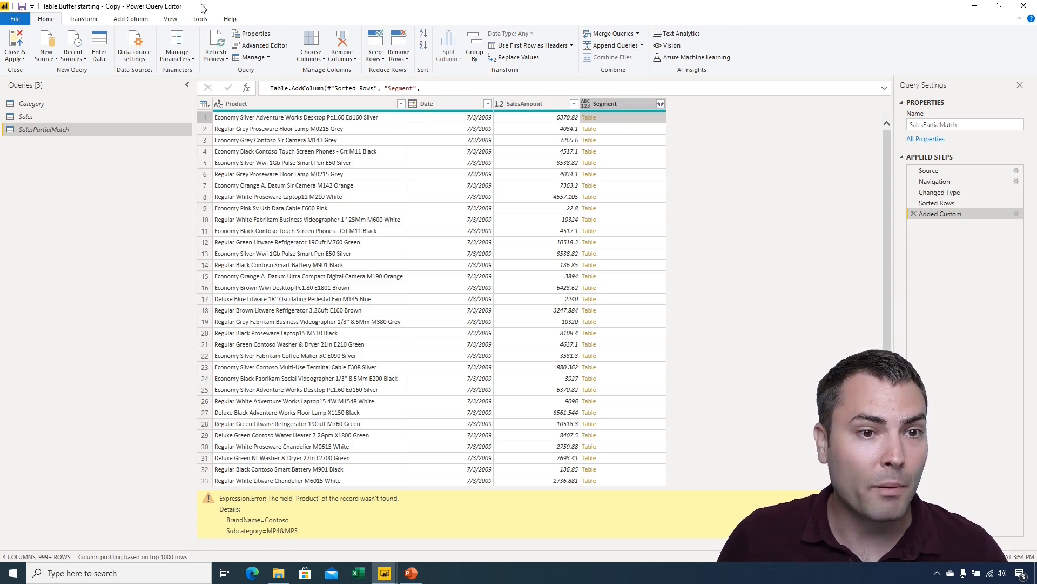
left_click(262, 45)
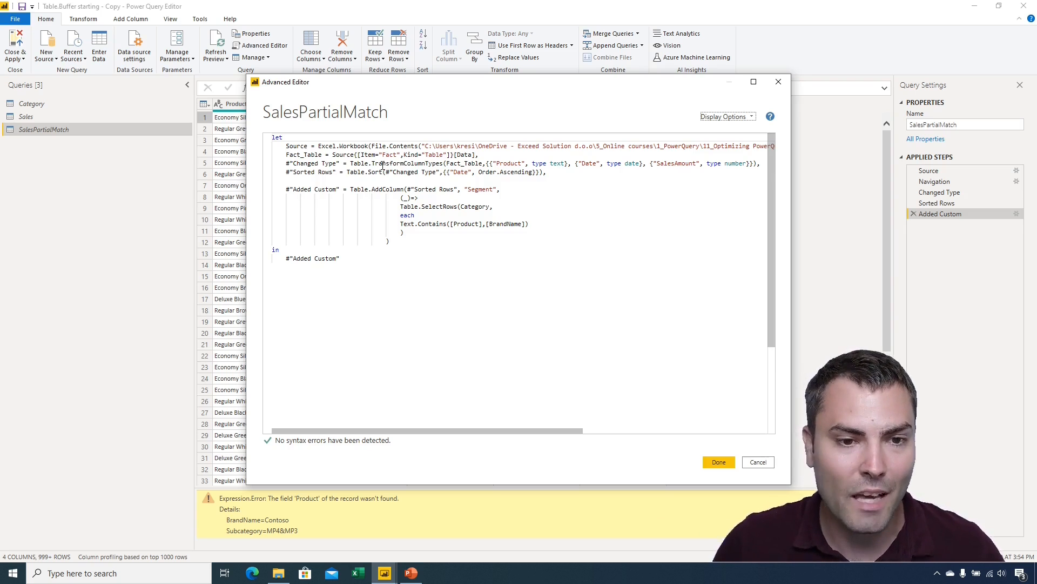
Step: Replace the inner each with (_)=>, then inspect Category's Contoso brand and first subcategory
double_click(404, 215)
type("(_)=>")
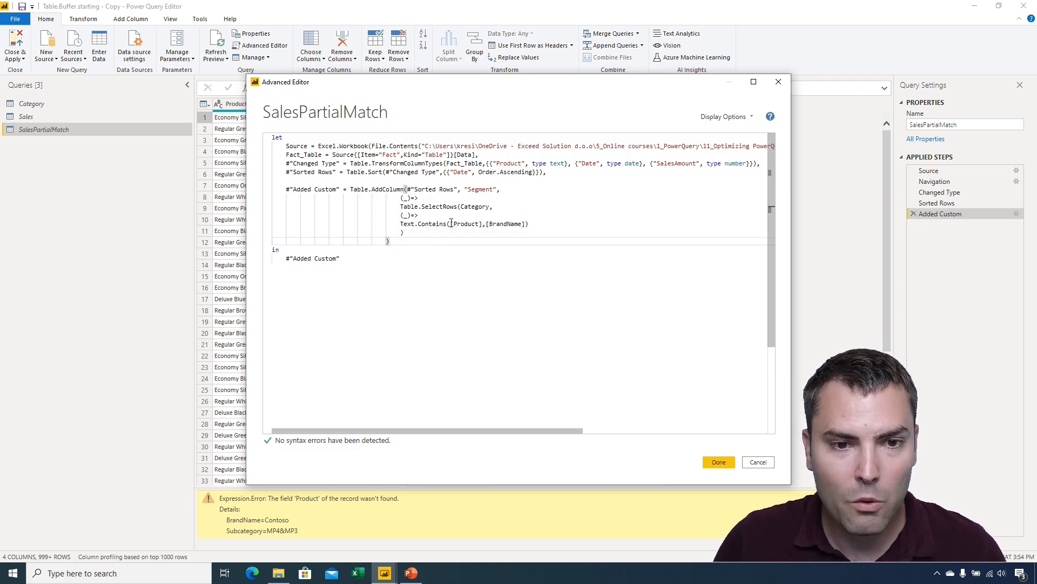
type("_")
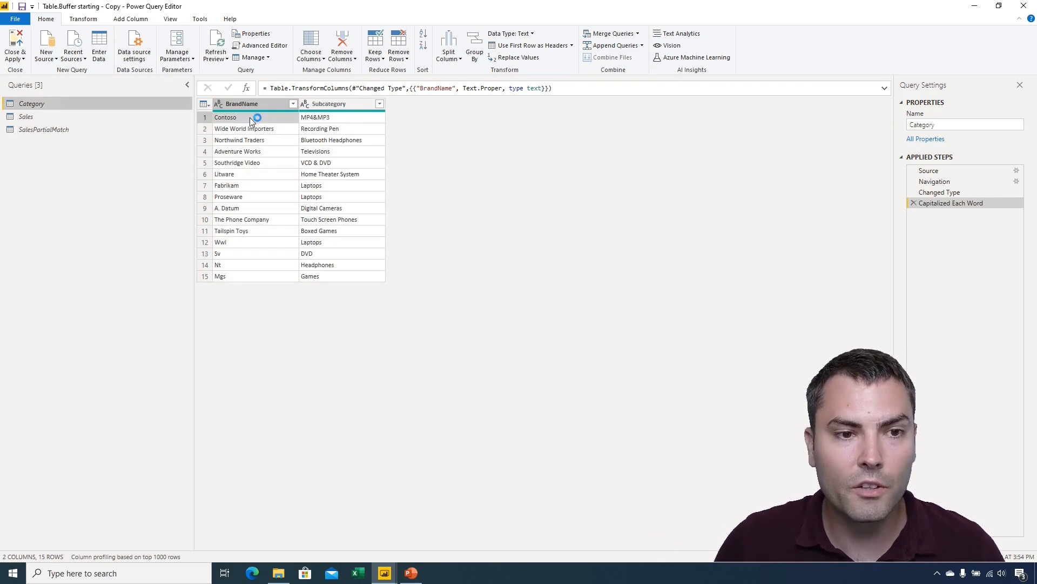
left_click(225, 118)
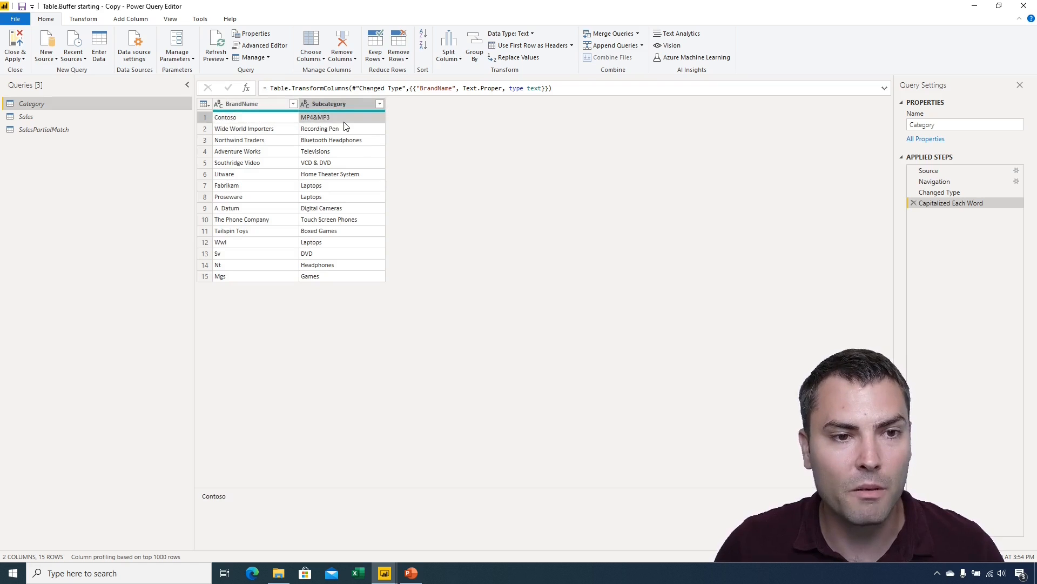
left_click(341, 117)
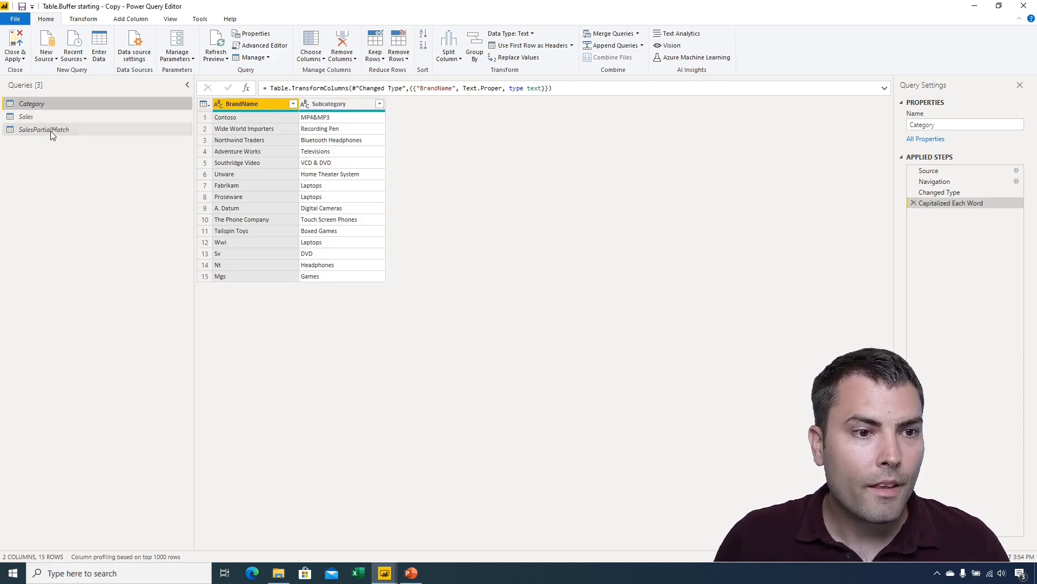
Step: Open SalesPartialMatch's code and rename the outer (_) function parameter to OuterVariable
left_click(44, 130)
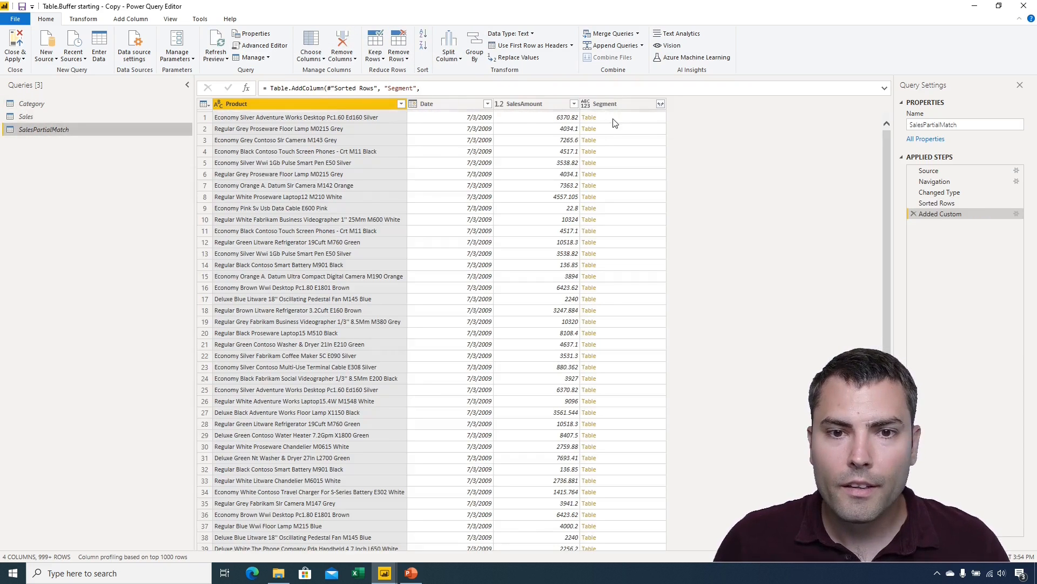
left_click(260, 45)
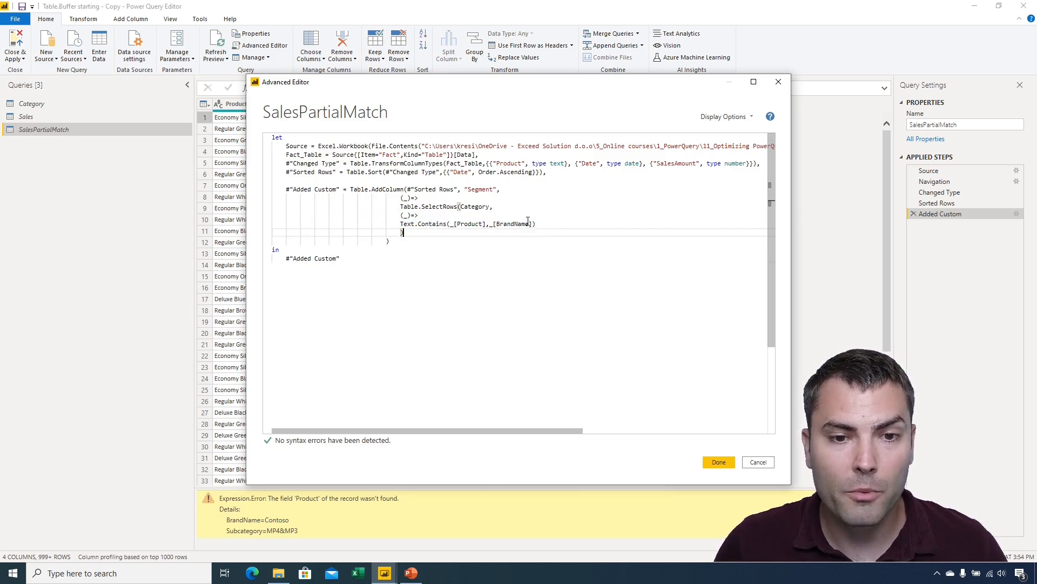
double_click(469, 223)
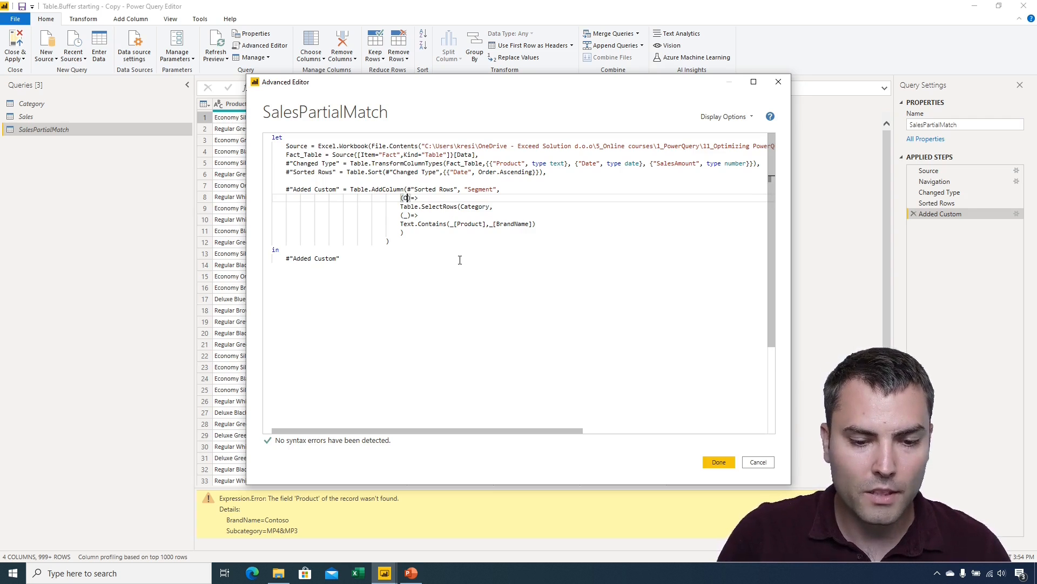
type("Outerw")
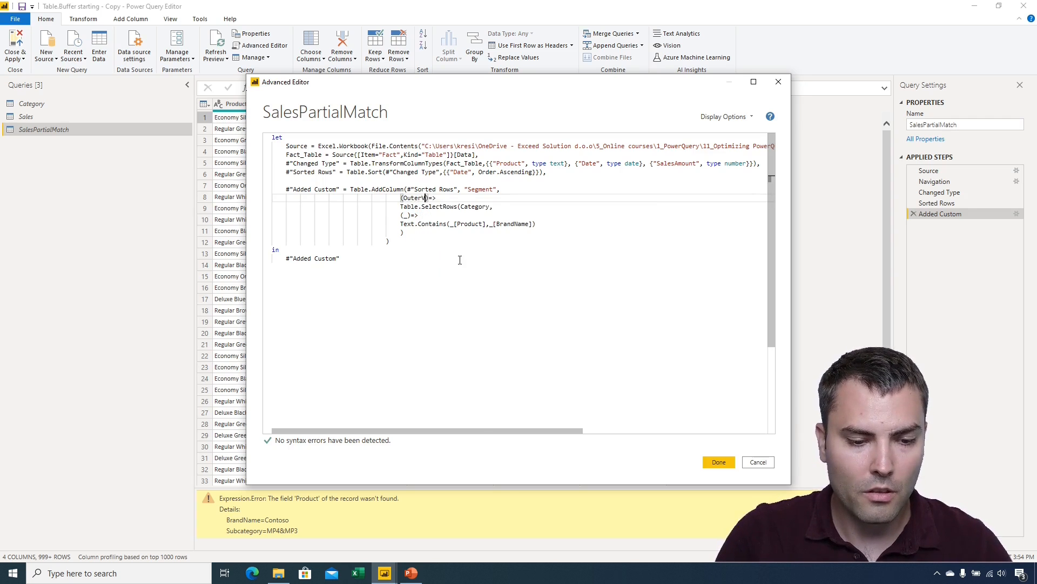
type("Variable")
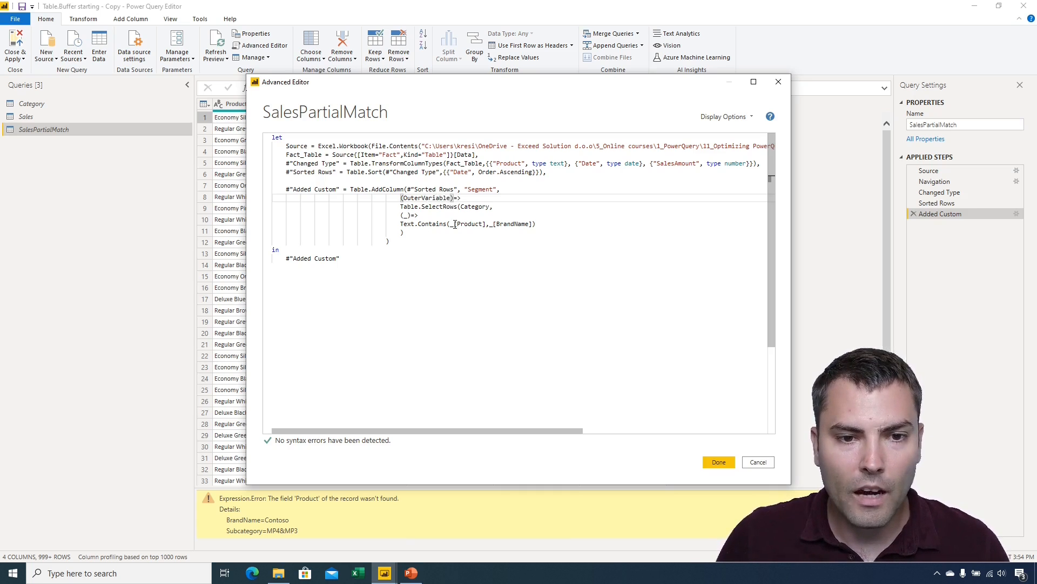
left_click(454, 223)
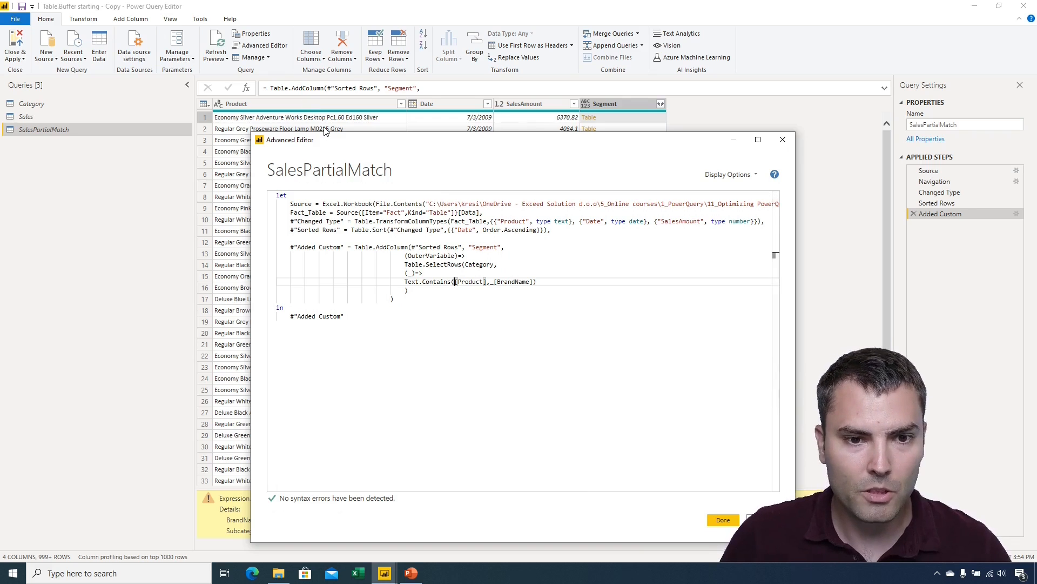
Step: Rename the inner (_) parameter to InnerVariable and use InnerVariable[BrandName] in Text.Contains
type("OuterVariable")
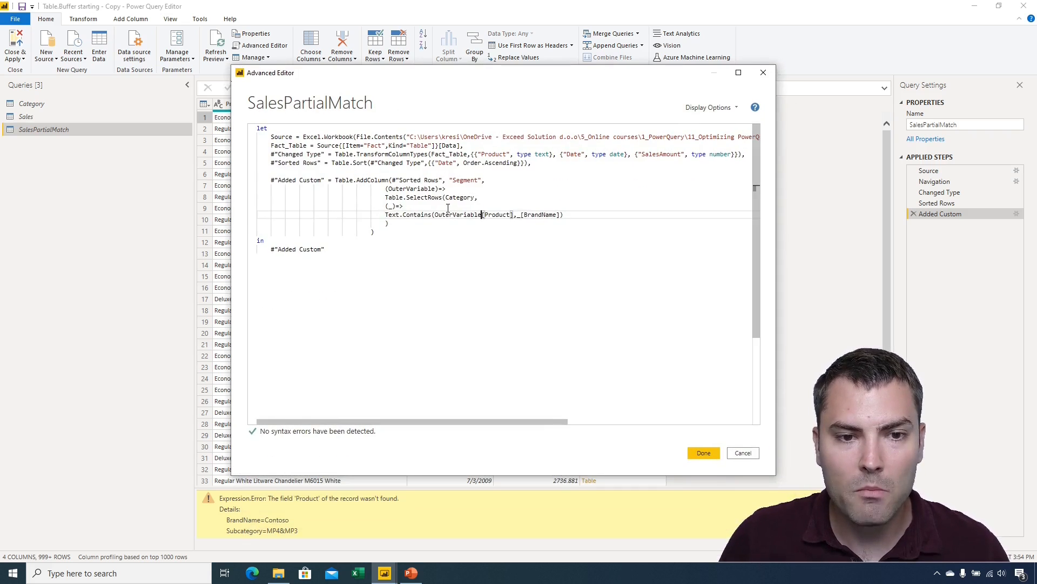
double_click(456, 214)
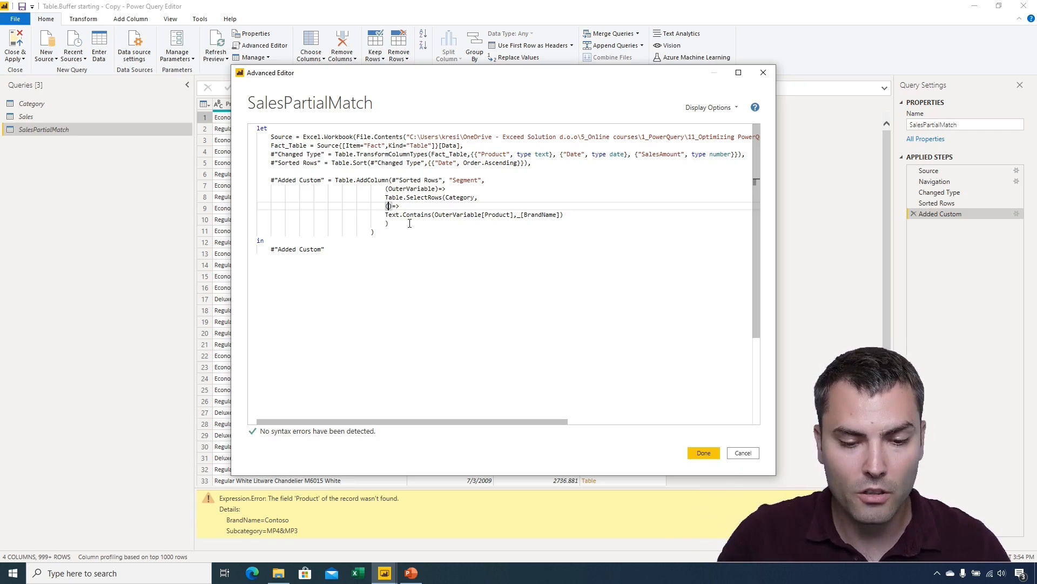
type("InnerVariable")
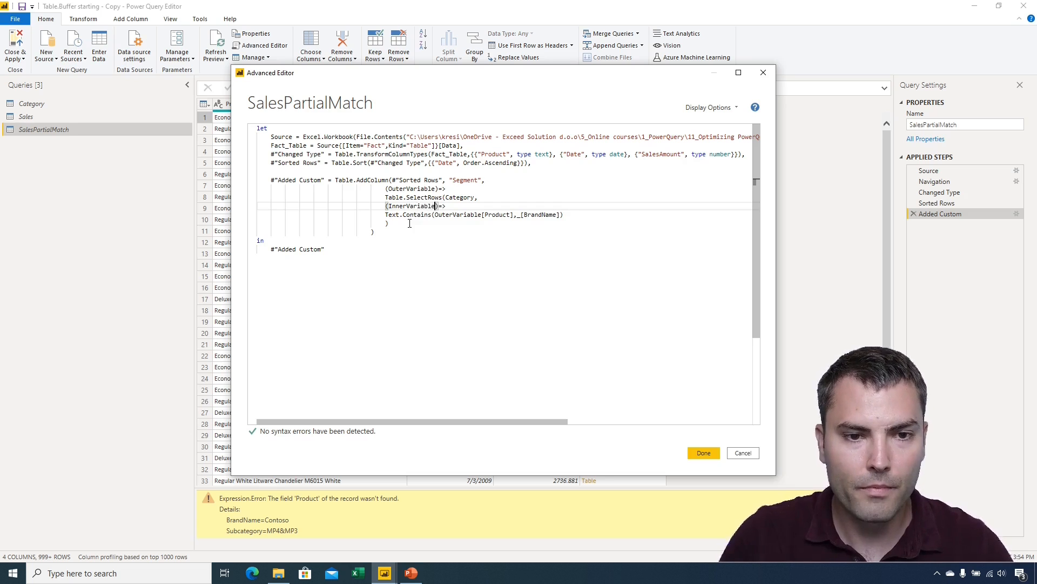
double_click(411, 206)
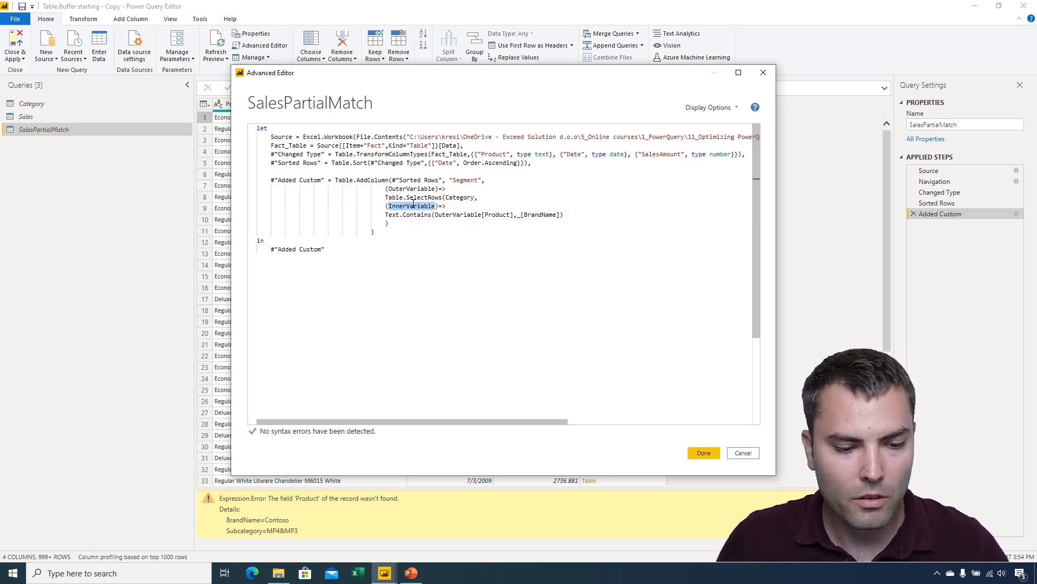
left_click(536, 215)
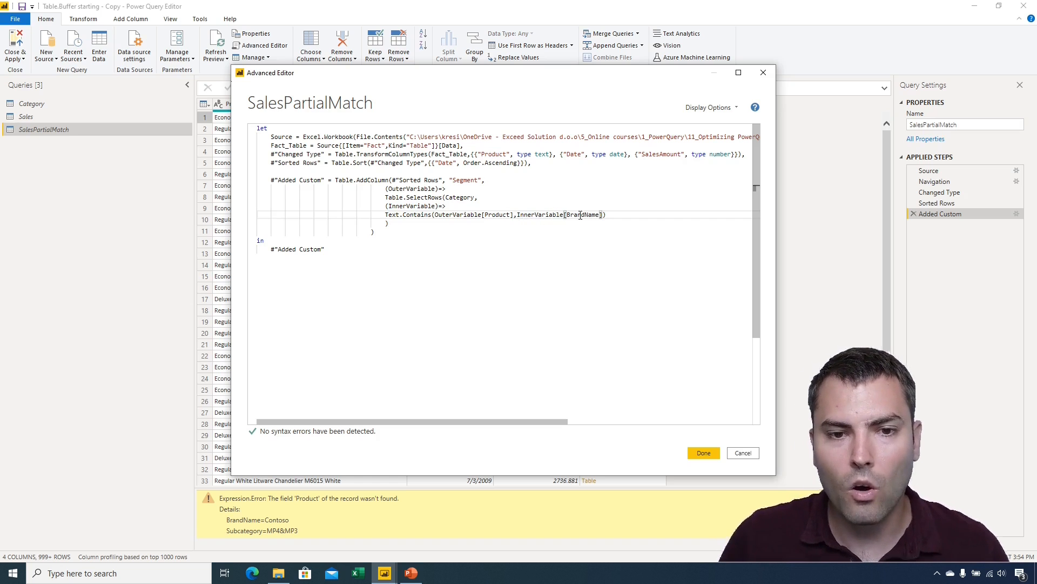
double_click(581, 215)
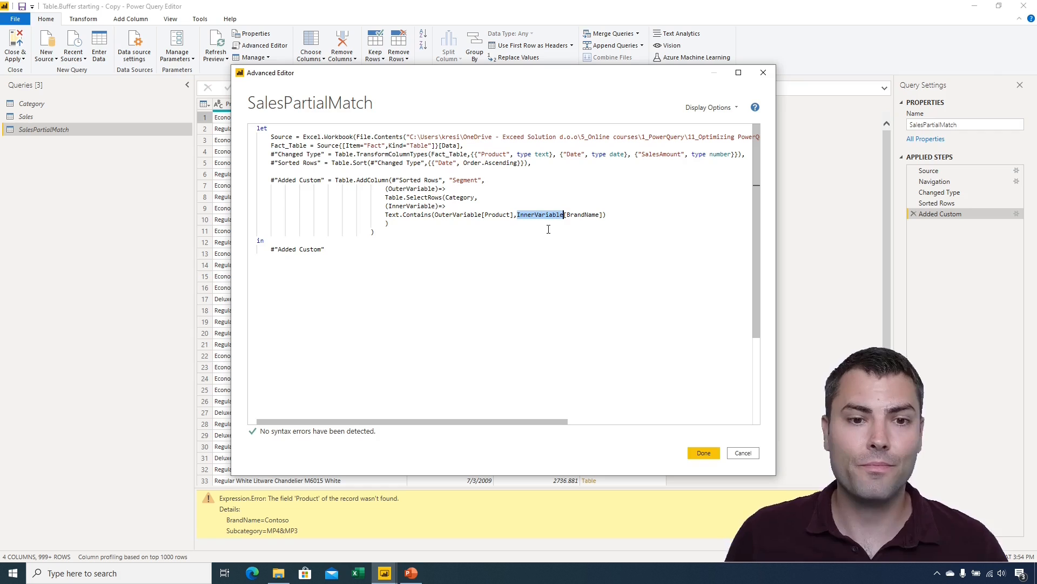
Step: Apply the edited code and expand the Segment column into BrandName and Subcategory
left_click(704, 452)
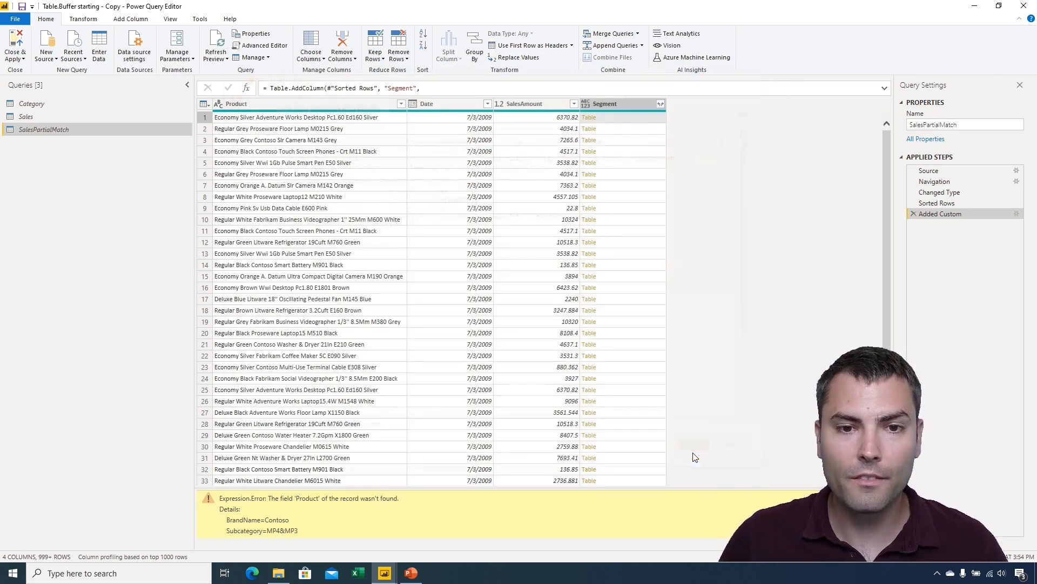
left_click(604, 103)
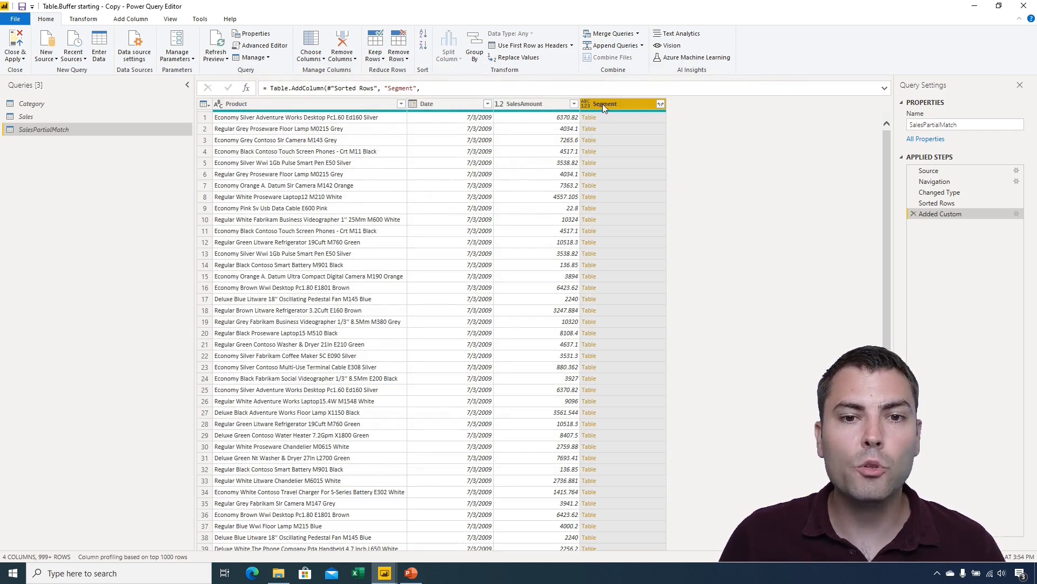
left_click(660, 103)
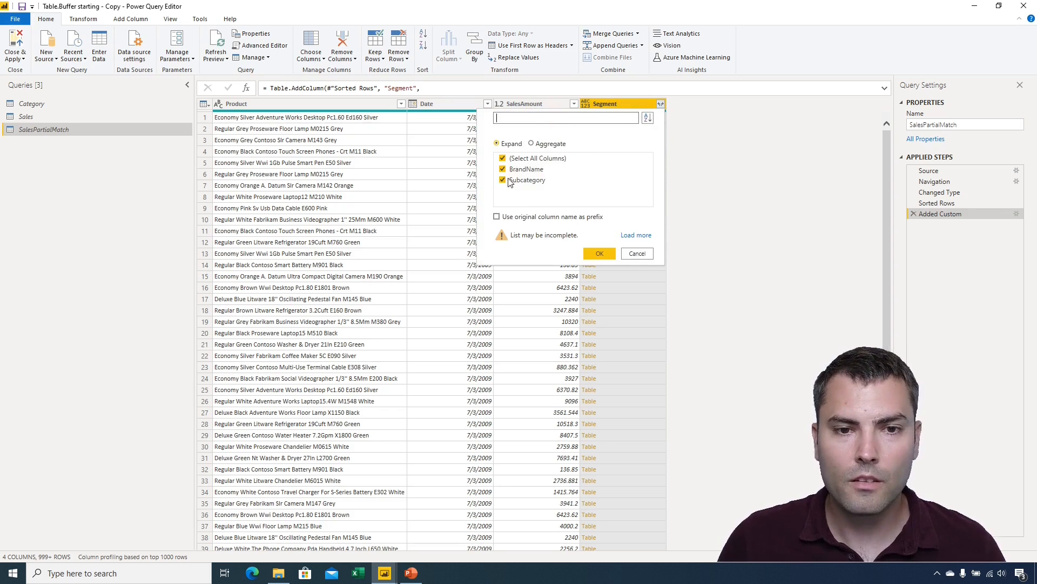
left_click(503, 169)
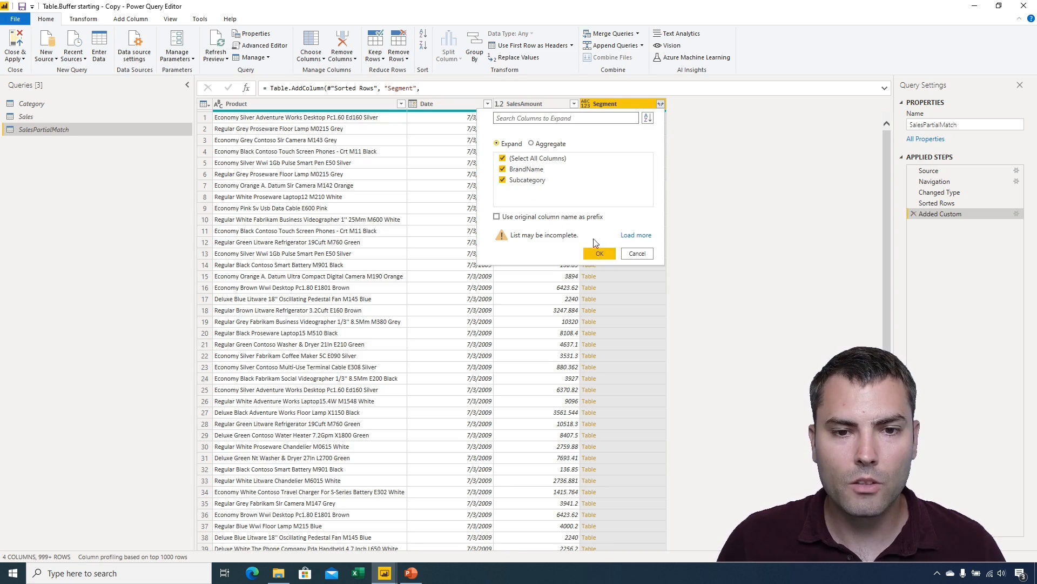
left_click(599, 254)
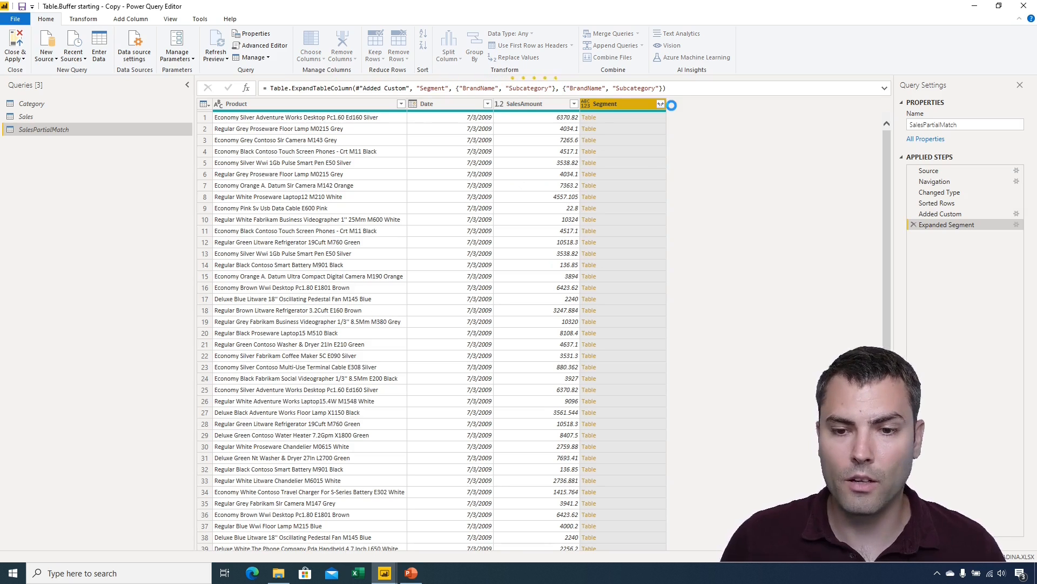
left_click(660, 103)
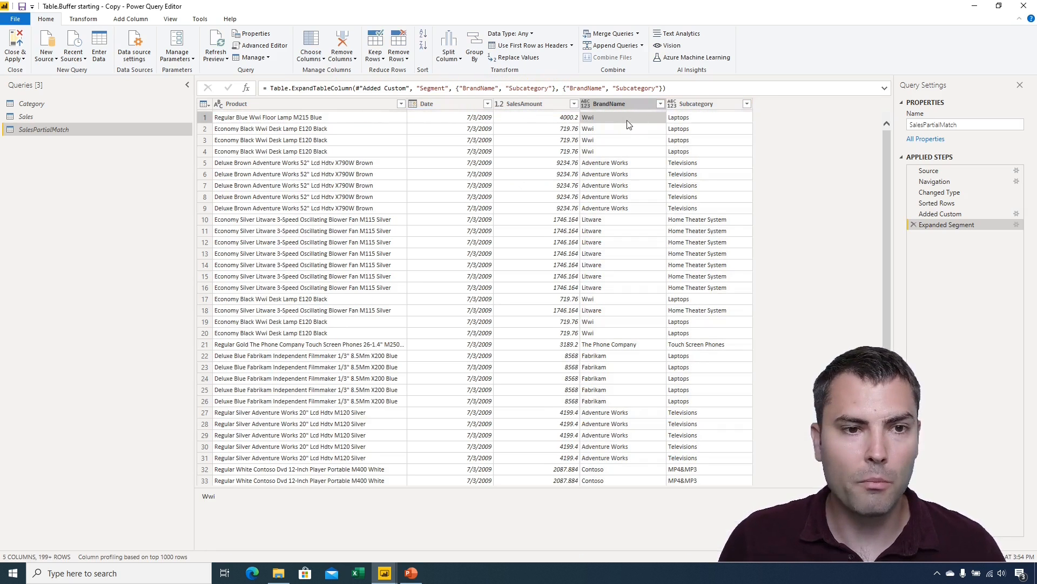
left_click(271, 129)
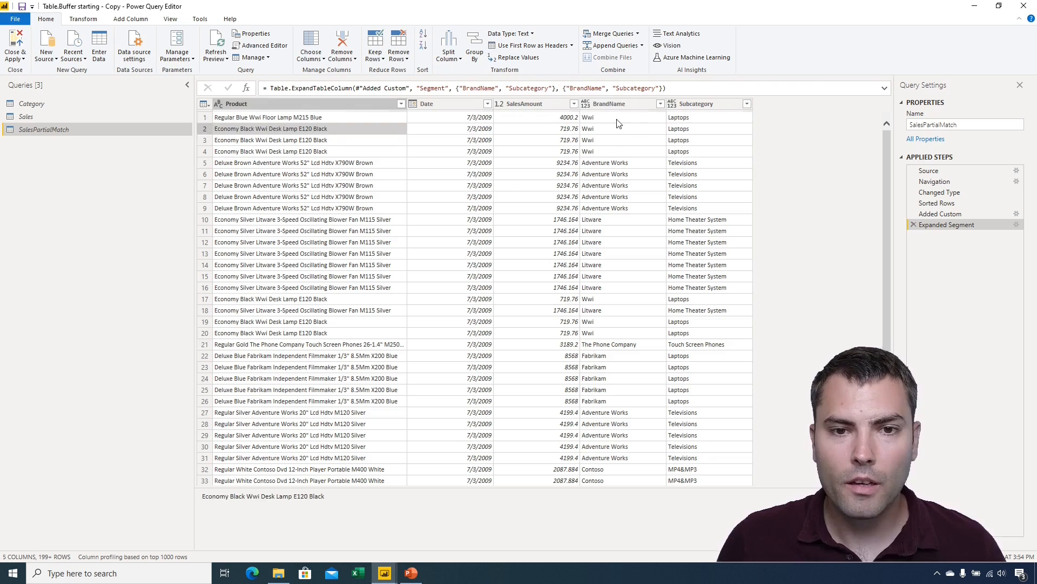
left_click(294, 162)
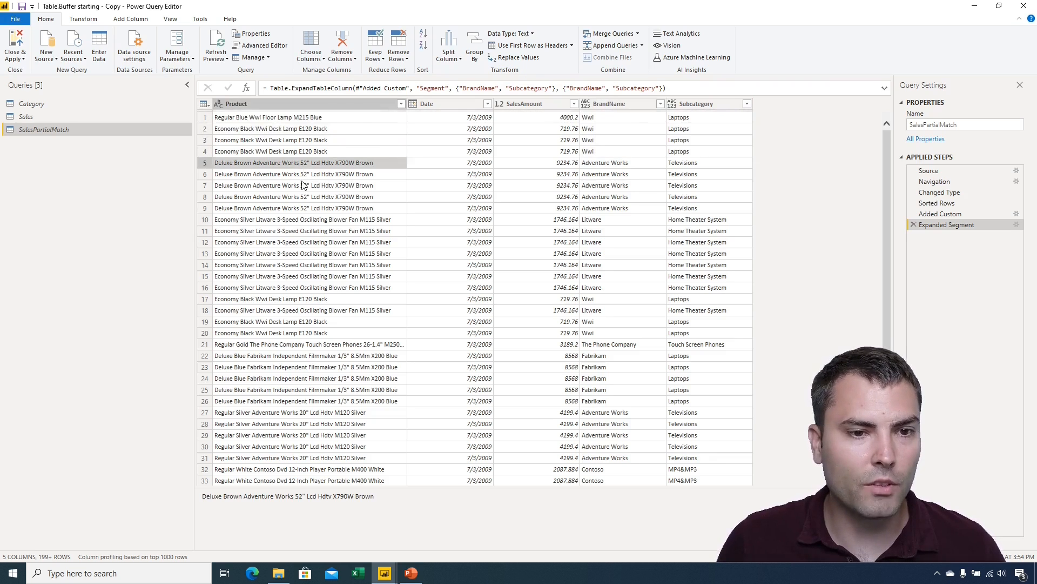
left_click(294, 185)
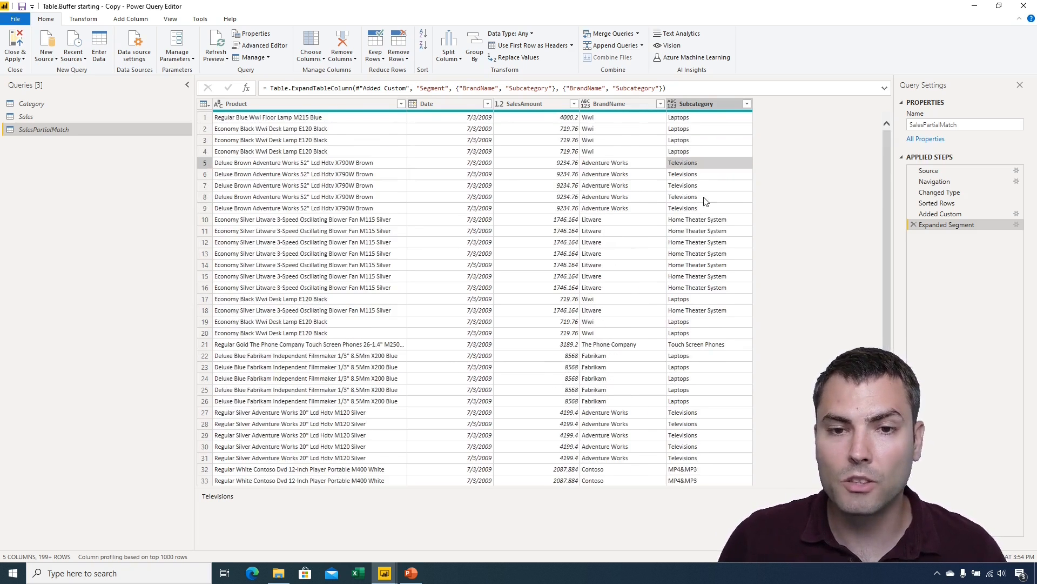
left_click(604, 186)
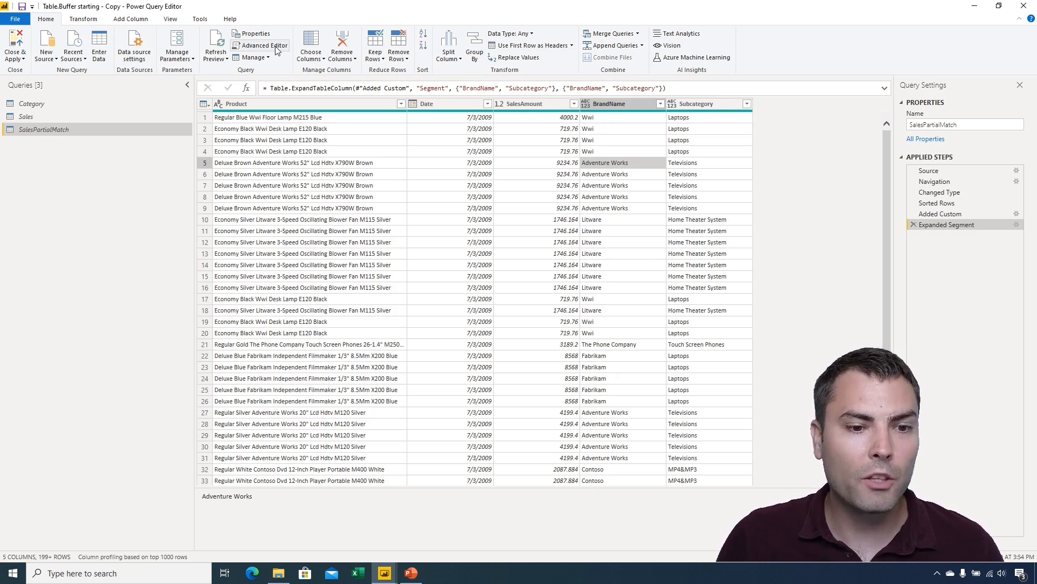
Step: In the query code, change the nested SelectRows source to Table.Buffer(Category)
left_click(263, 45)
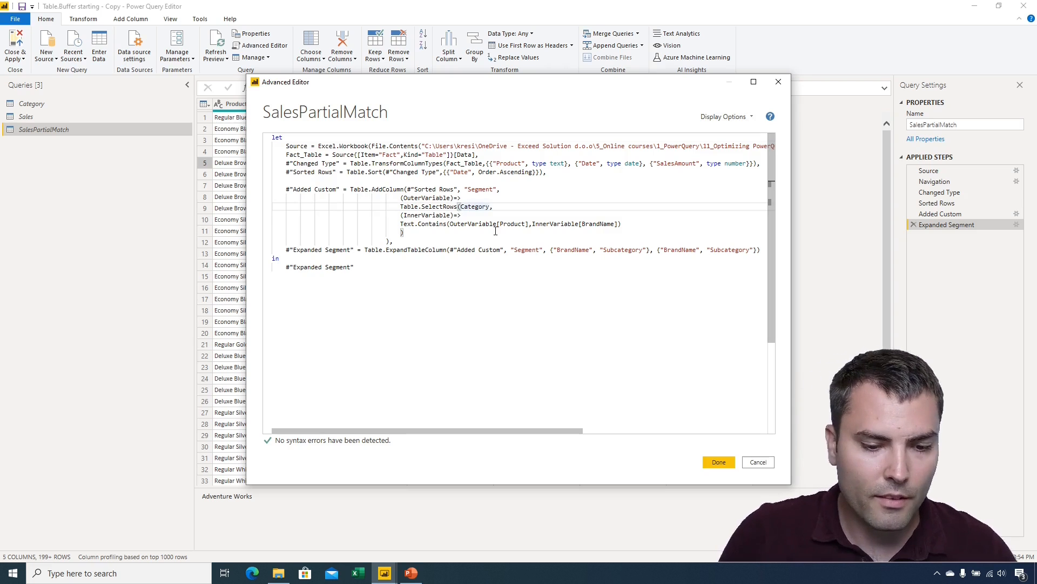
type("Table.Buffer(")
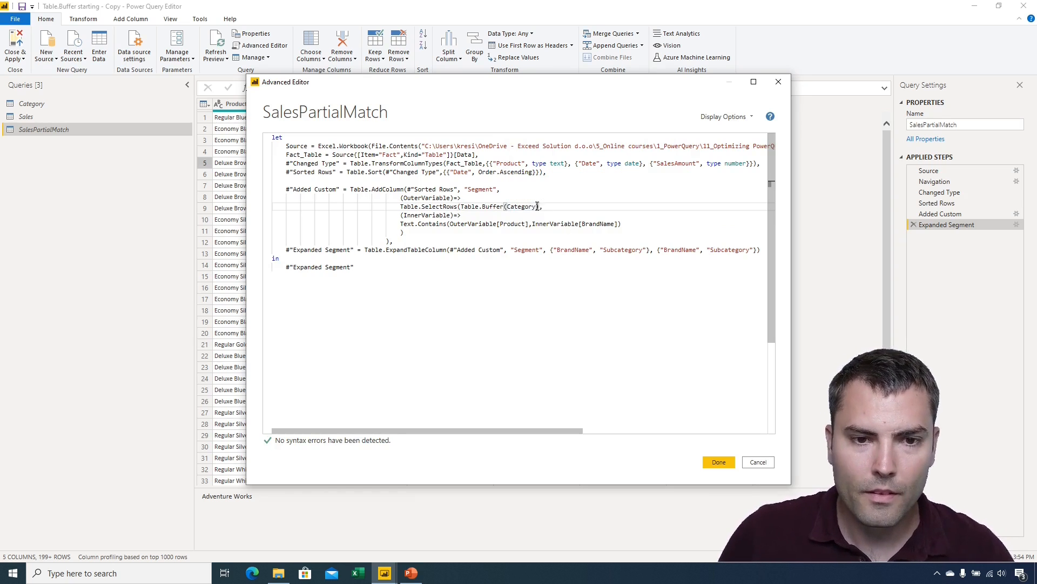
double_click(483, 206)
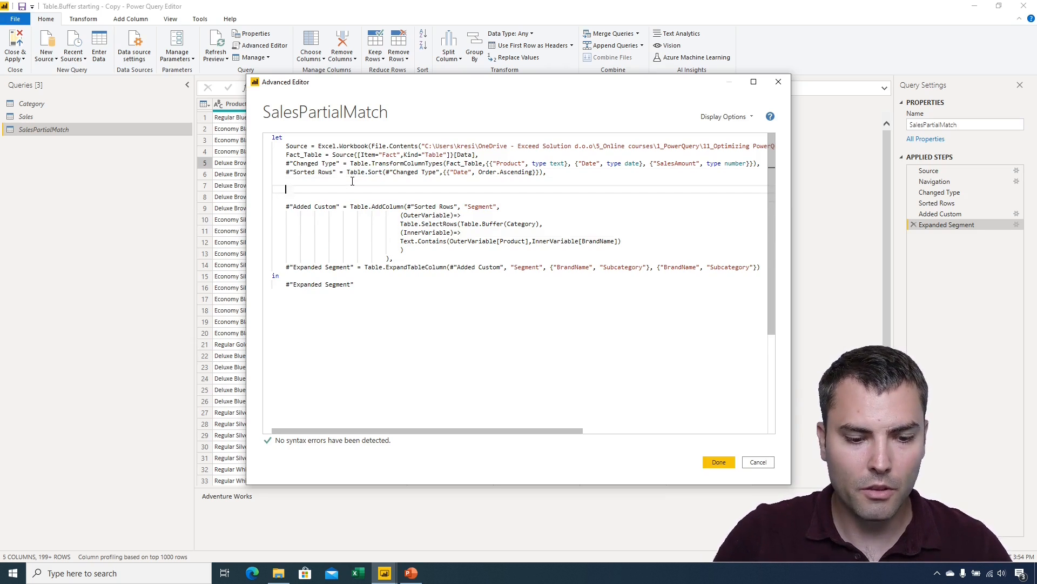
Step: Add a BufferedTable = Table.Buffer(Category) step, reference BufferedTable in SelectRows, and apply
type("BufferedTable=")
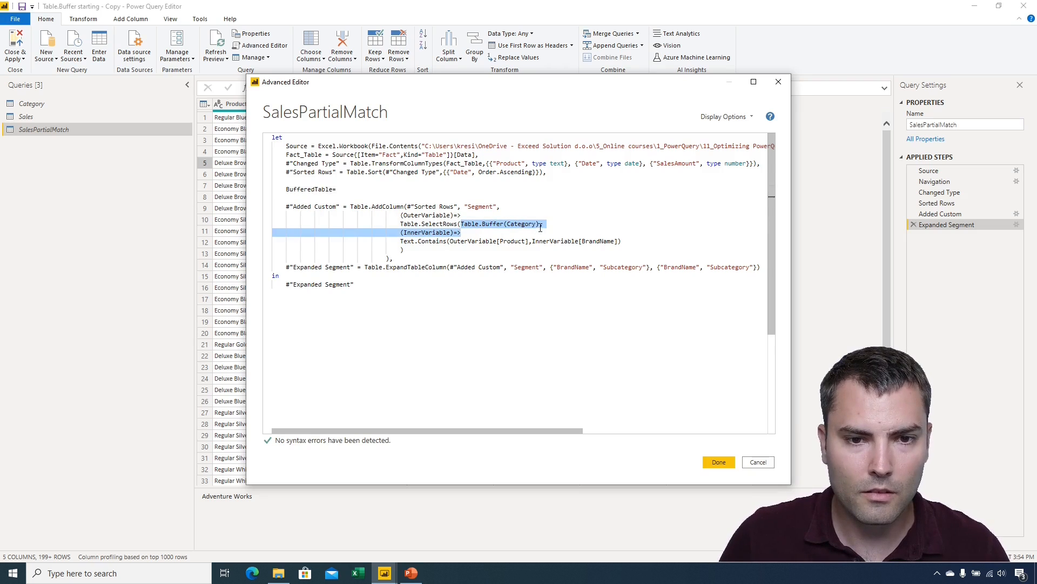
key("Delete")
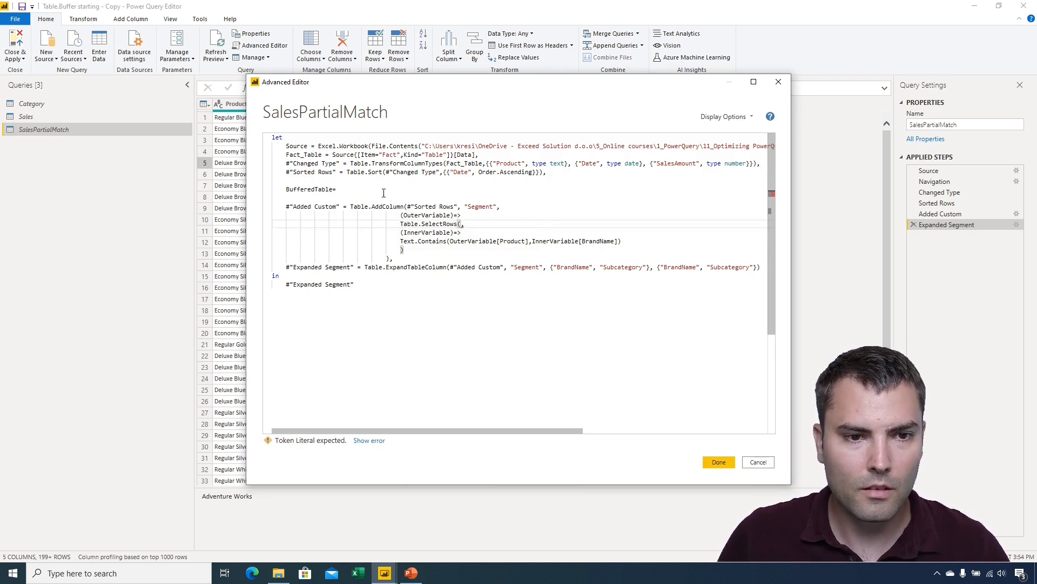
type("Table.Buffer(Category),")
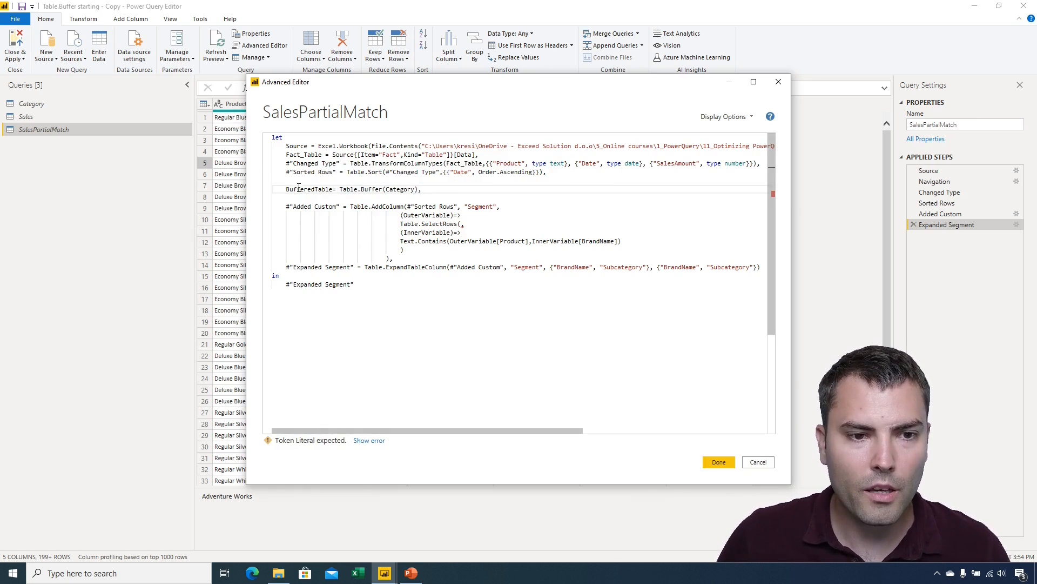
double_click(309, 189)
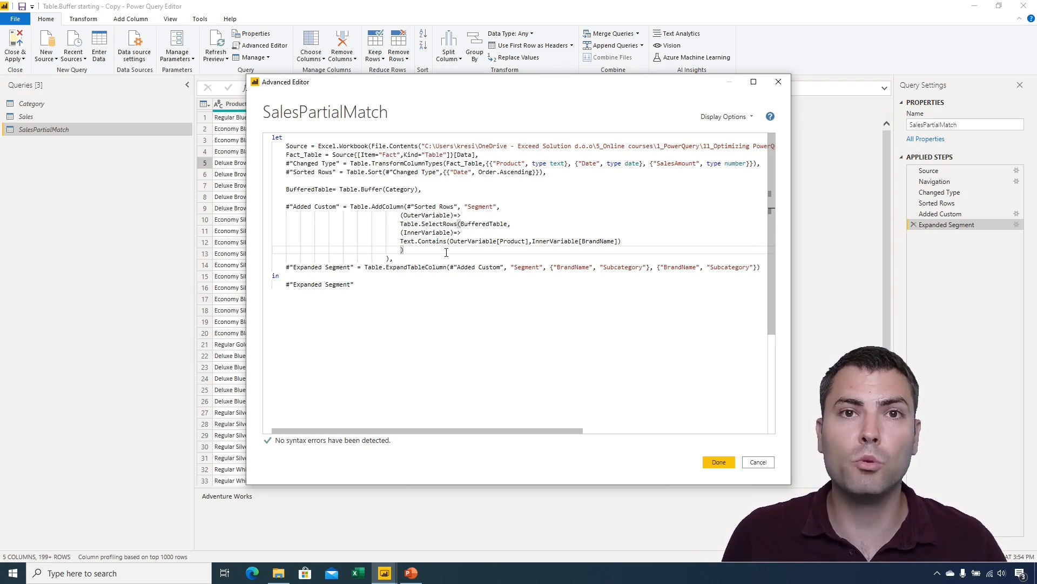
left_click(718, 462)
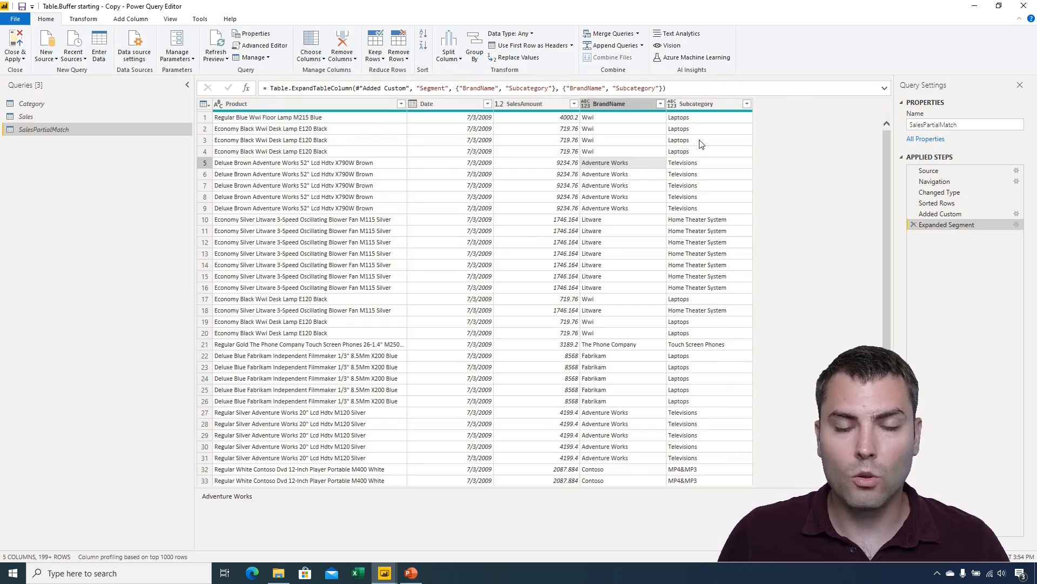